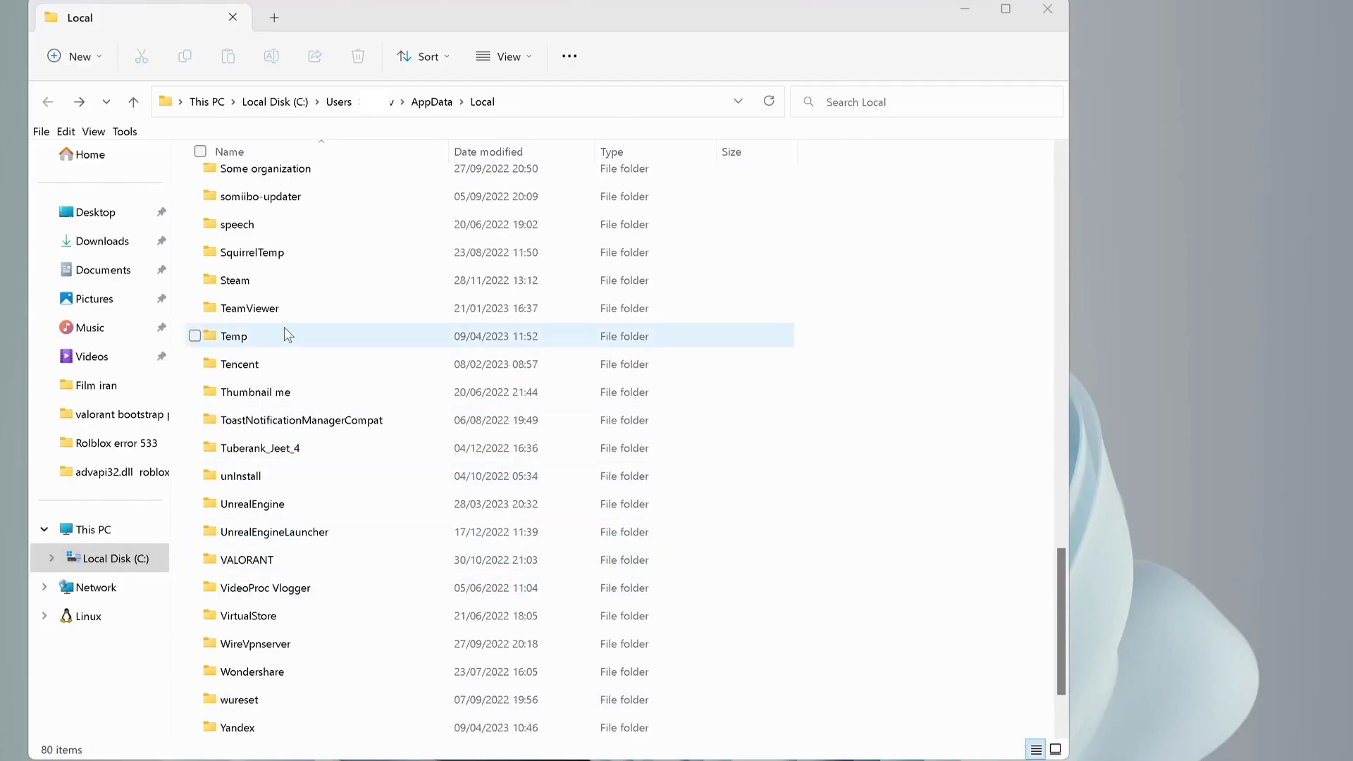
Select all 260 items in AppData\Local\Temp and delete them.
{"action": "double_click", "coordinate": [233, 335]}
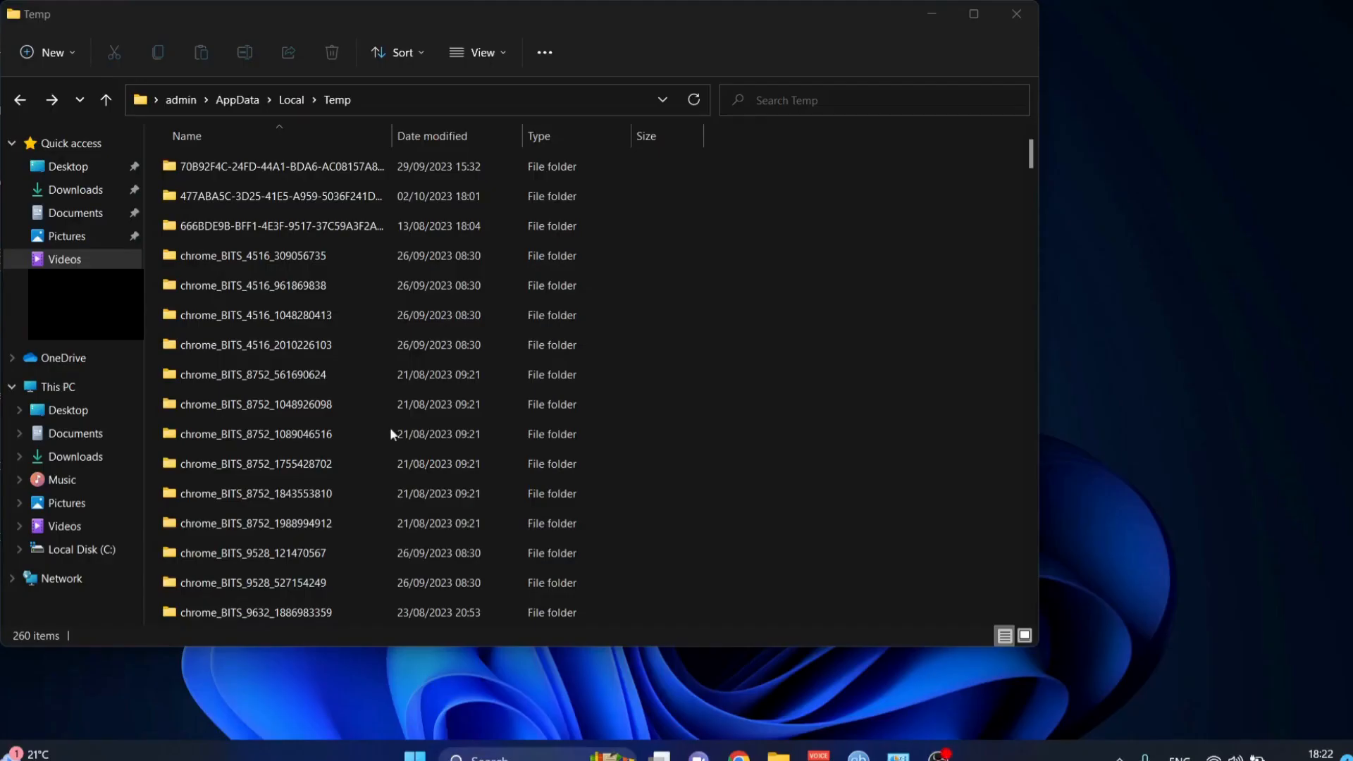
{"action": "mouse_move", "coordinate": [759, 384]}
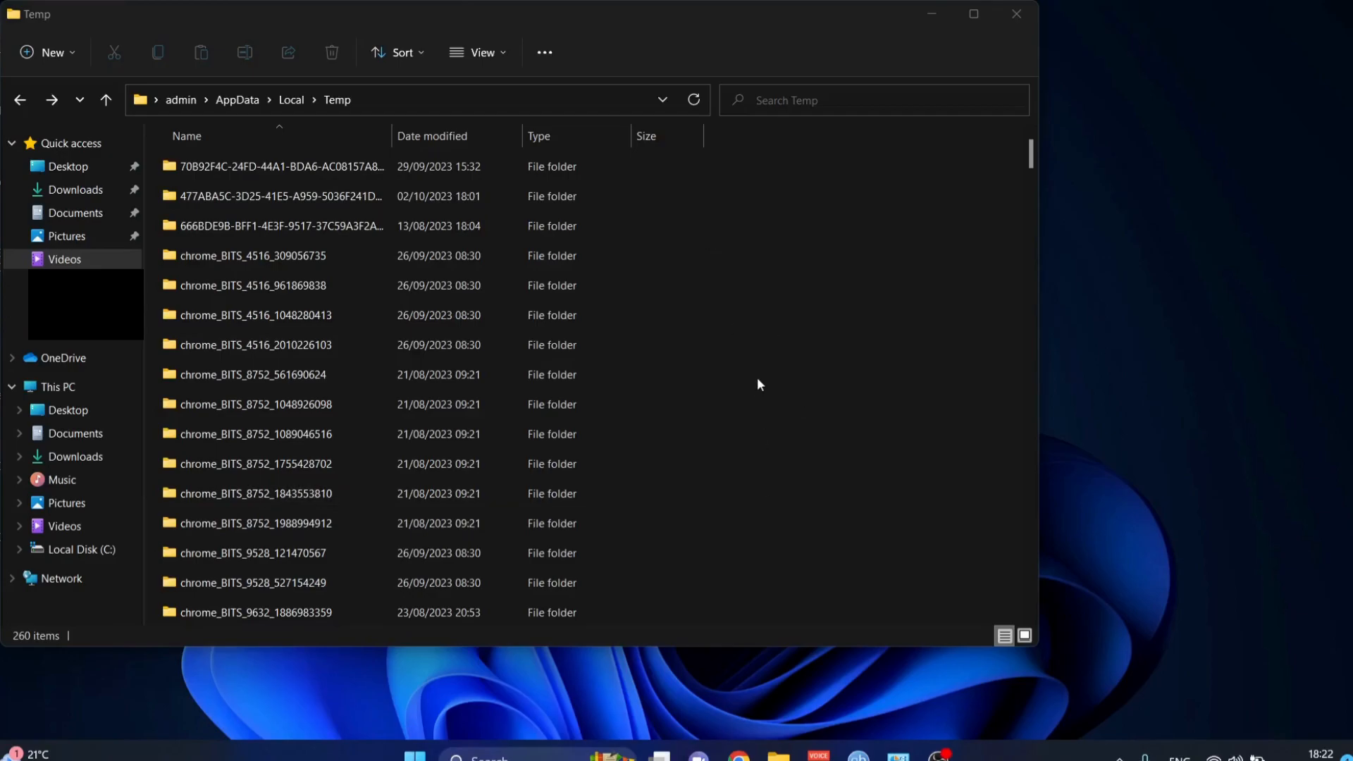
{"action": "key", "text": "ctrl+a"}
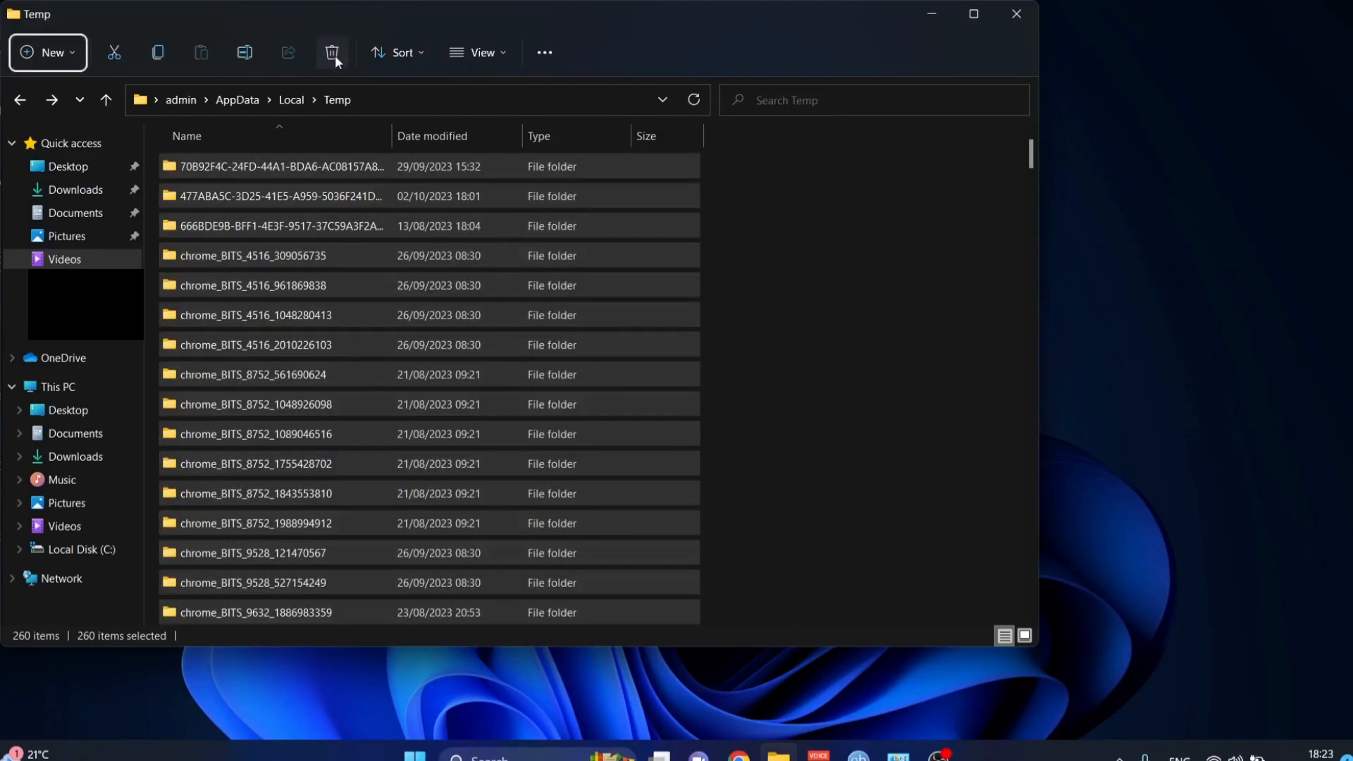
{"action": "left_click", "coordinate": [333, 52]}
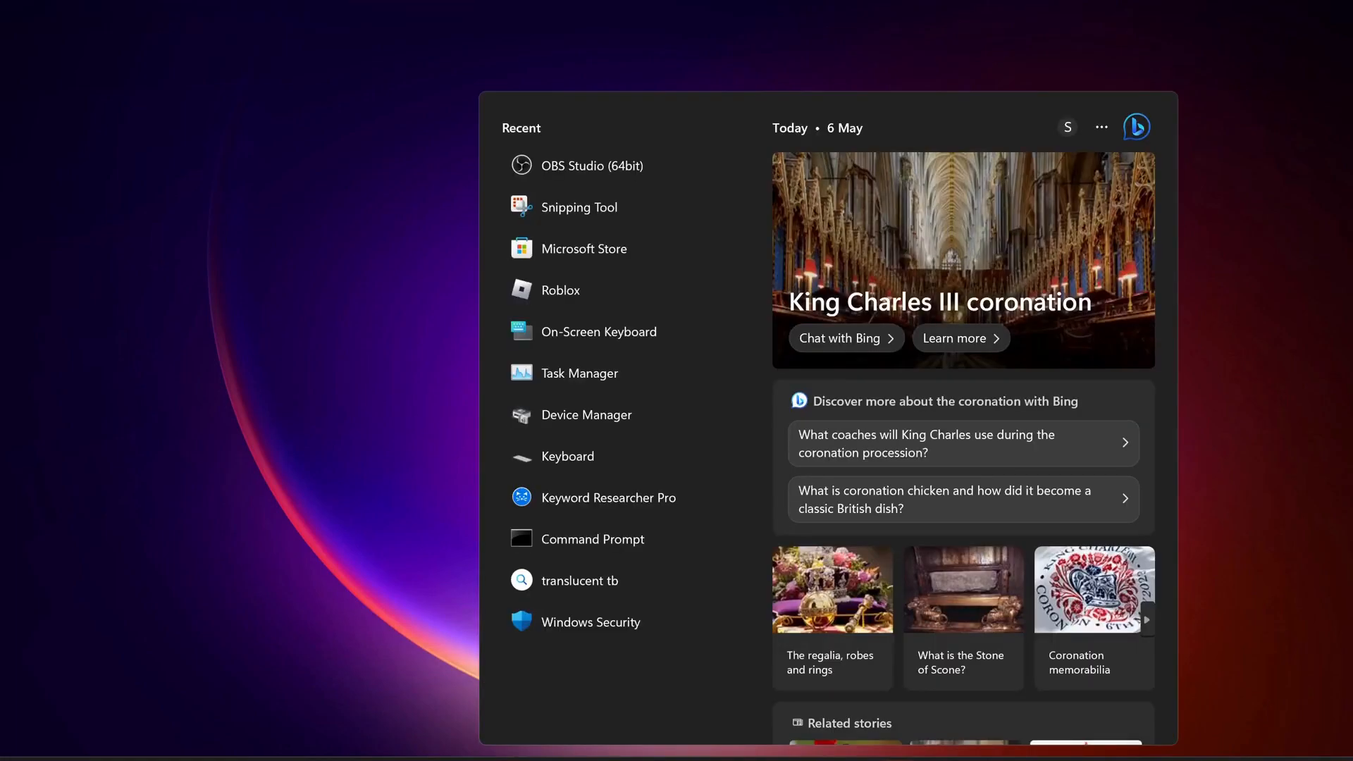
Search for 'cmd' and run Command Prompt as administrator.
{"action": "type", "text": "cmd"}
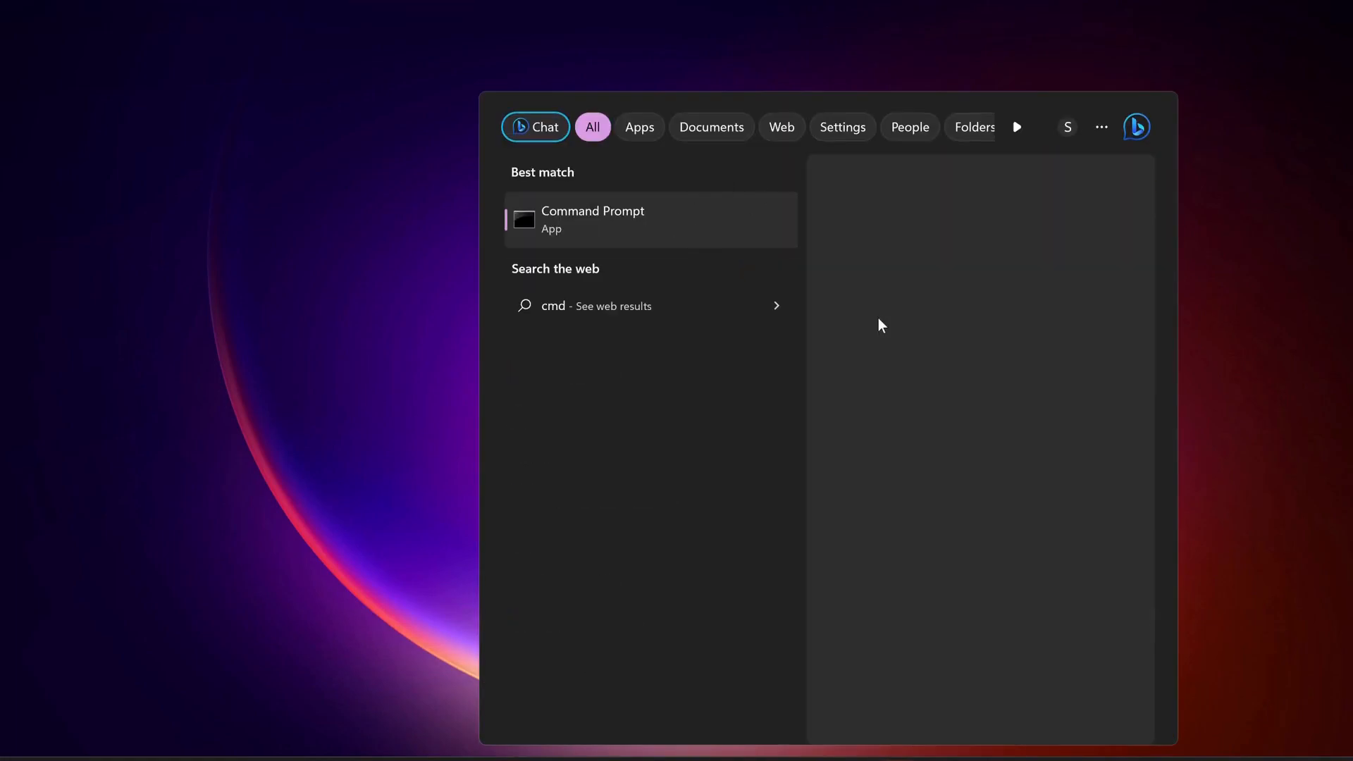
{"action": "left_click", "coordinate": [594, 220]}
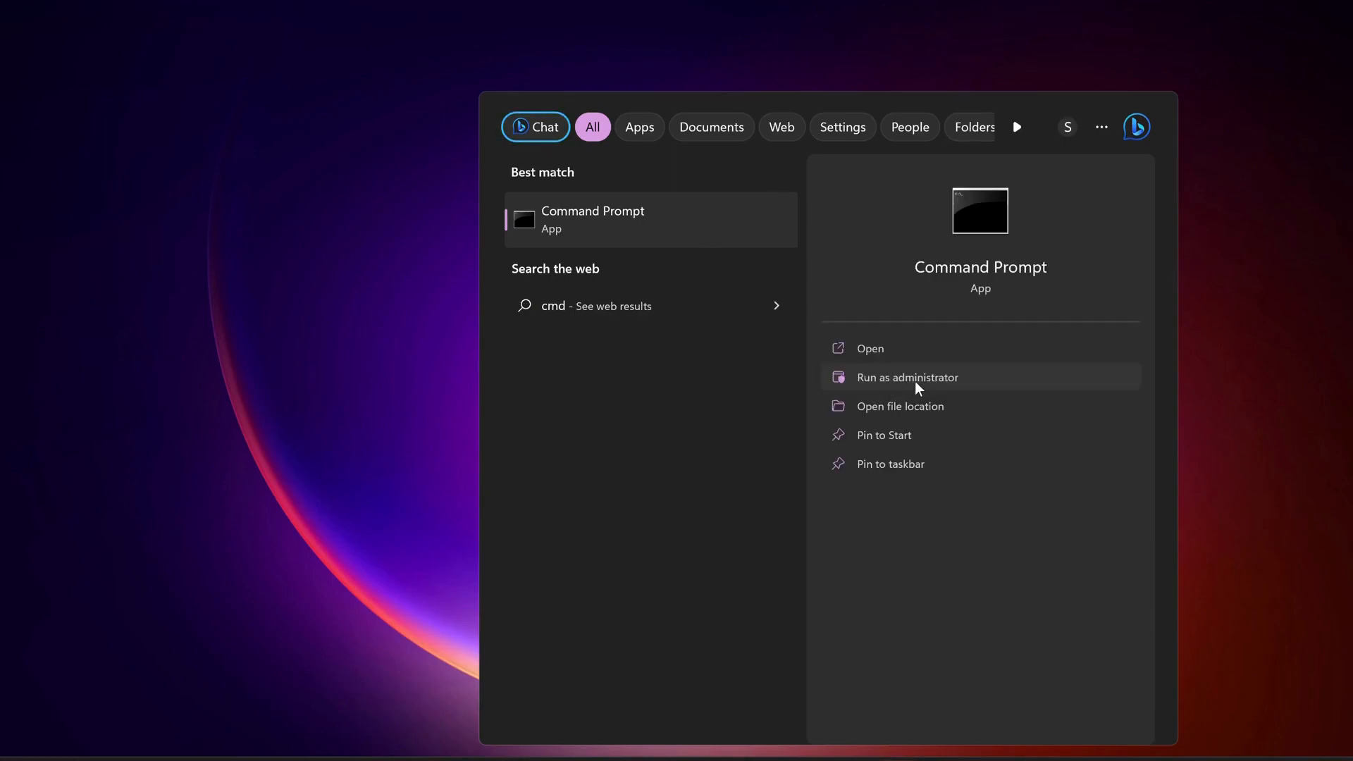
{"action": "left_click", "coordinate": [906, 378]}
{"action": "type", "text": "sfc /scannow"}
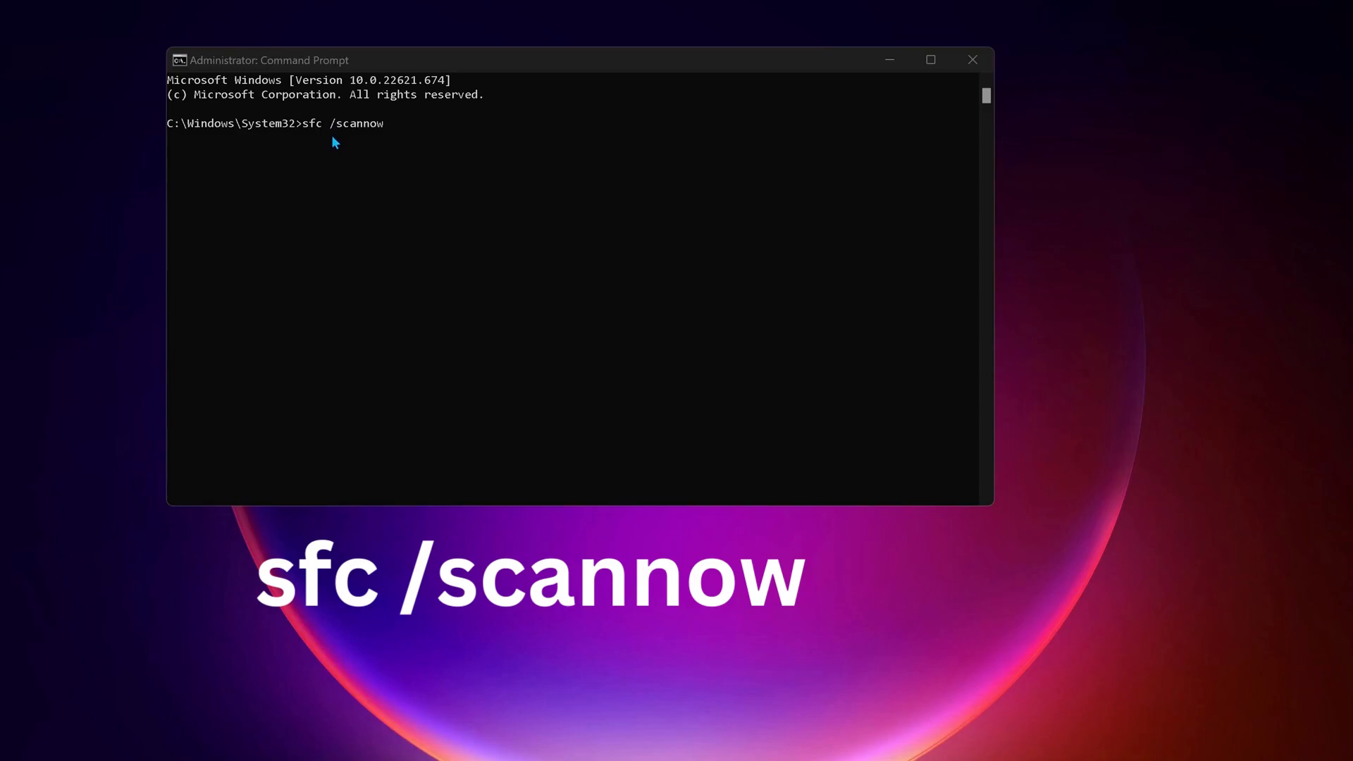
{"action": "mouse_move", "coordinate": [408, 150]}
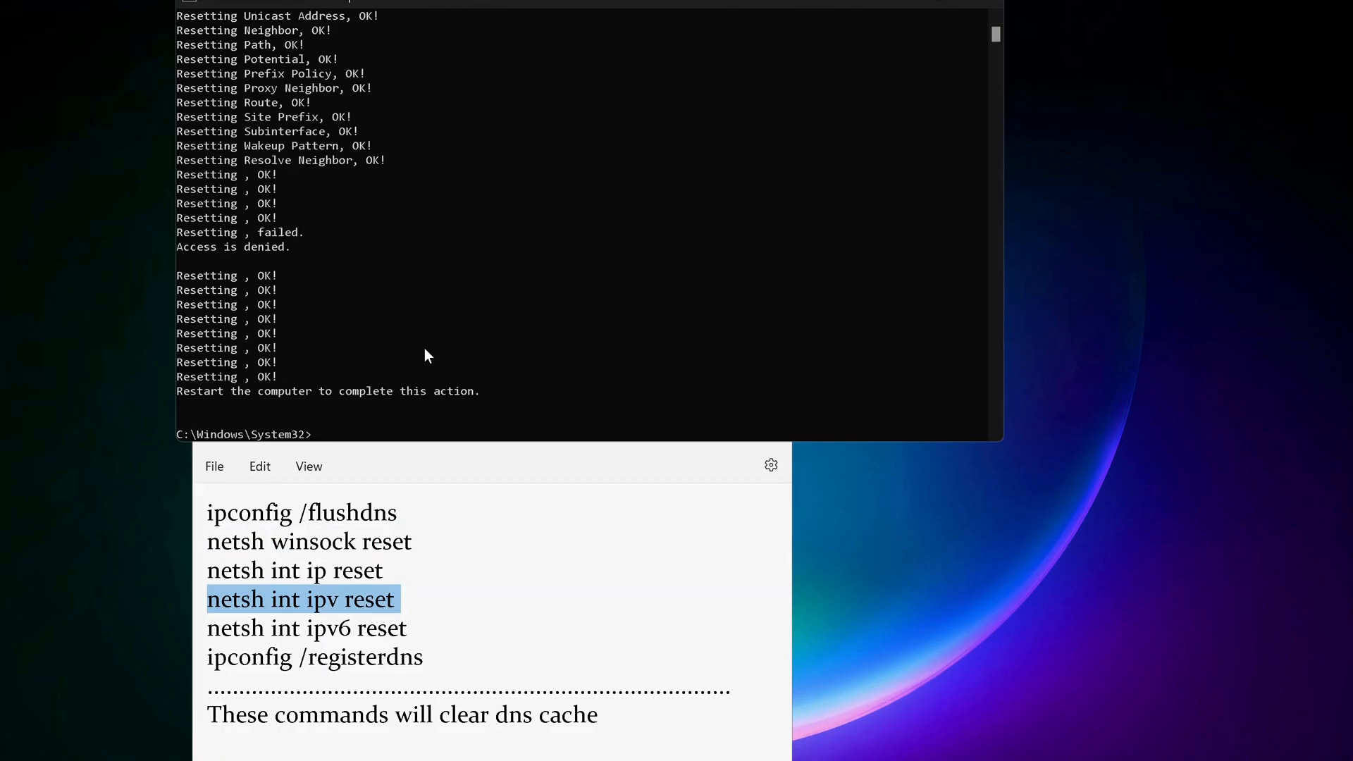
Run the sfc, ipconfig and netsh reset commands, then close the administrator Command Prompt.
{"action": "left_click", "coordinate": [306, 628]}
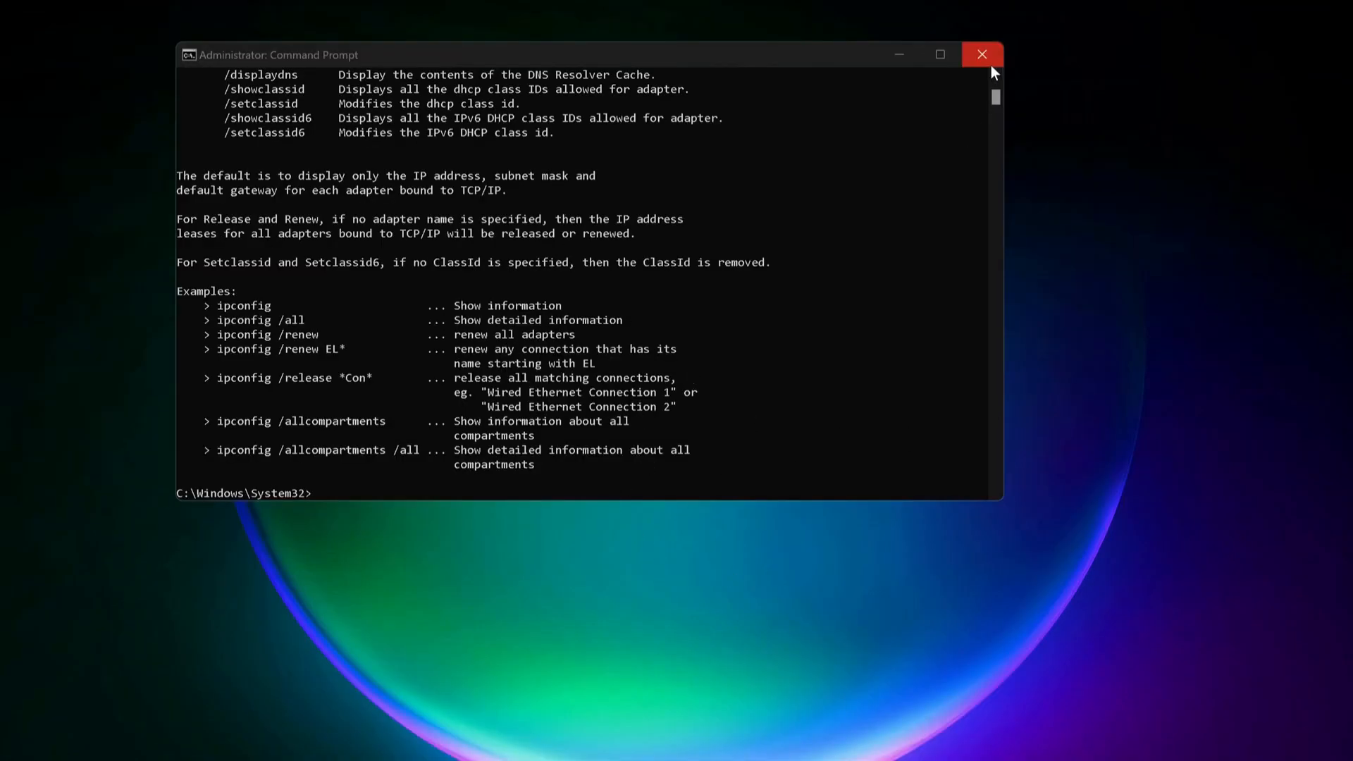
{"action": "left_click", "coordinate": [981, 55]}
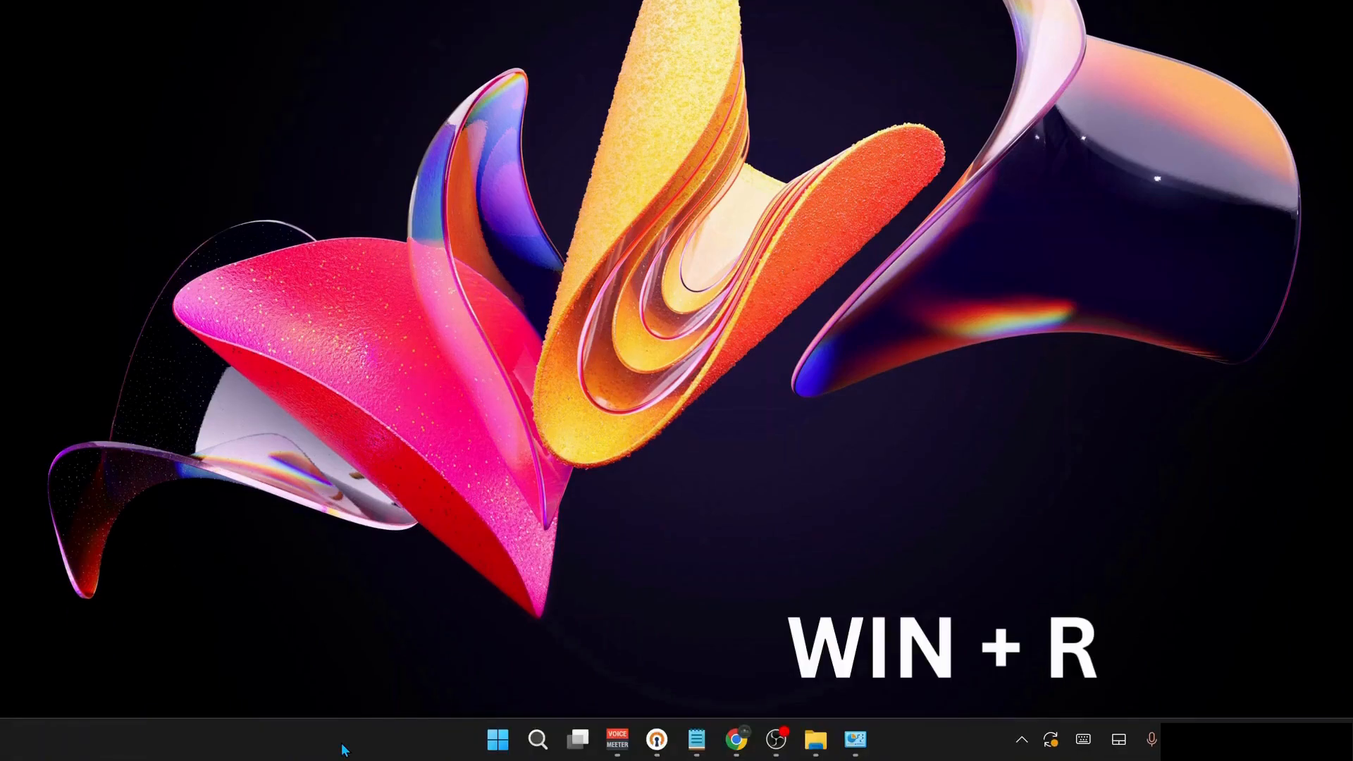
Run NCPA.CPL from the Run box to show the Network Connections list.
{"action": "key", "text": "win+r"}
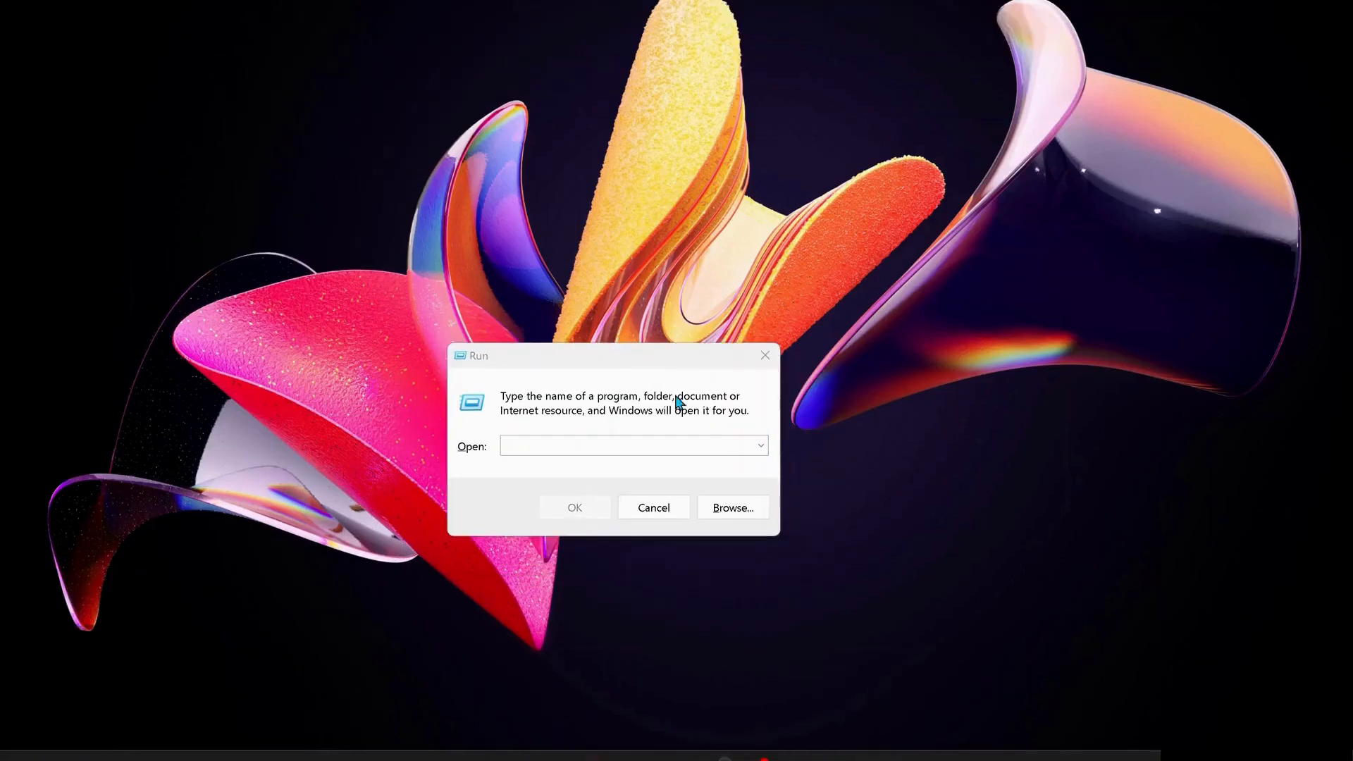
{"action": "type", "text": "NC"}
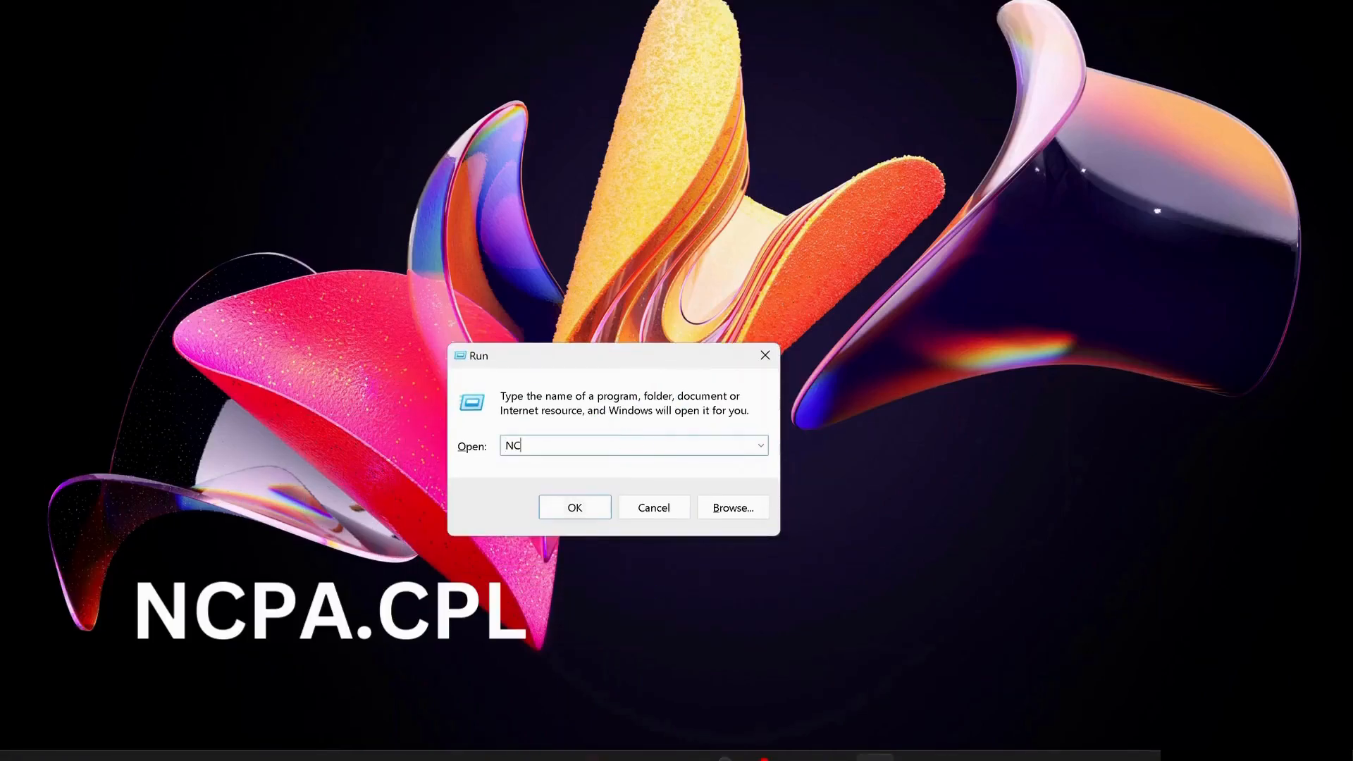
{"action": "type", "text": "PA.CP"}
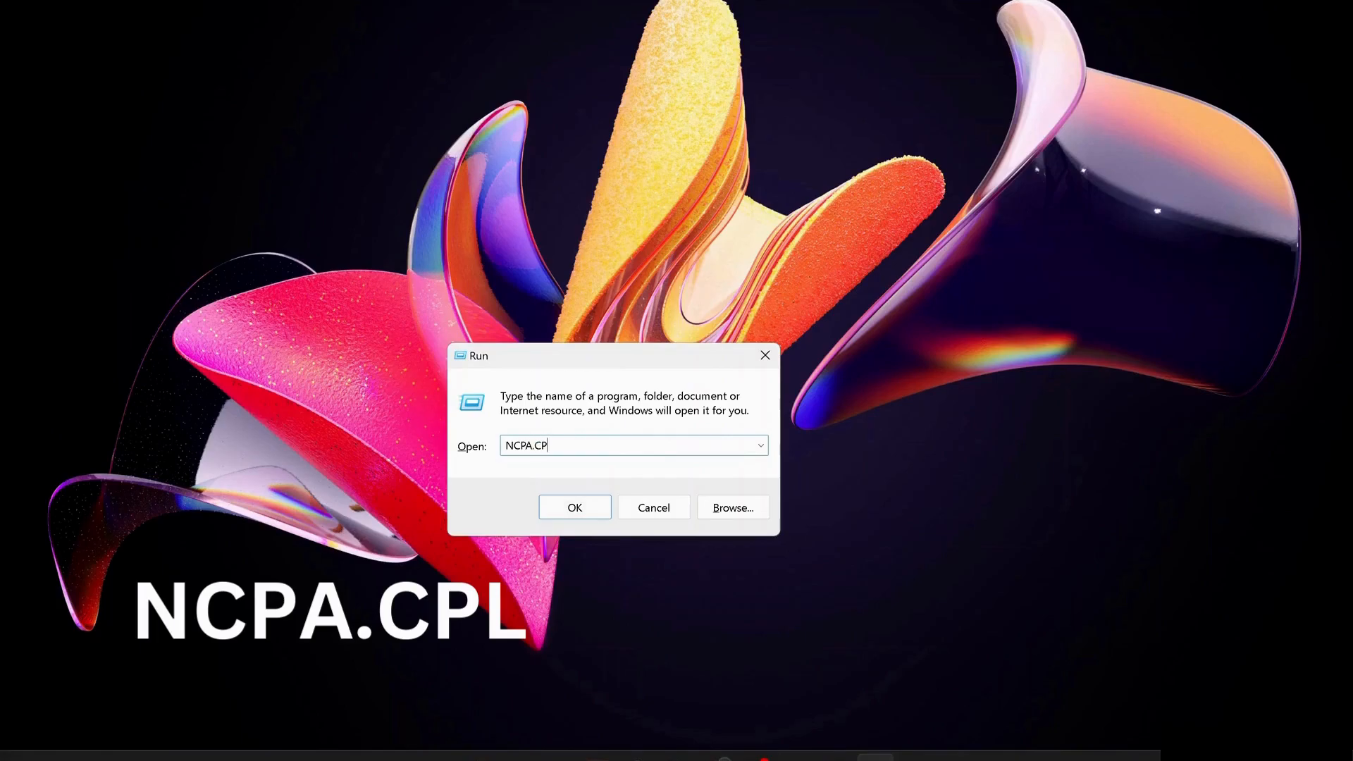
{"action": "type", "text": "L"}
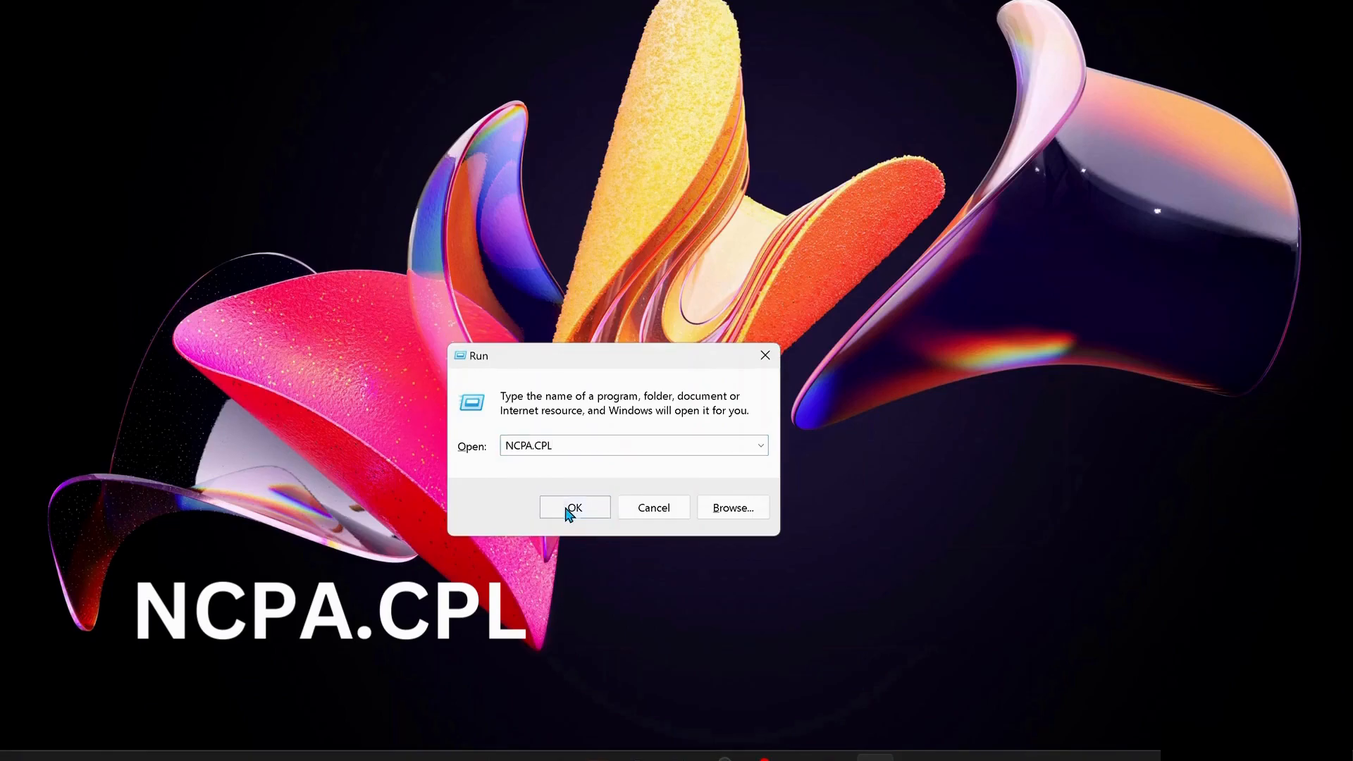
{"action": "left_click", "coordinate": [574, 507]}
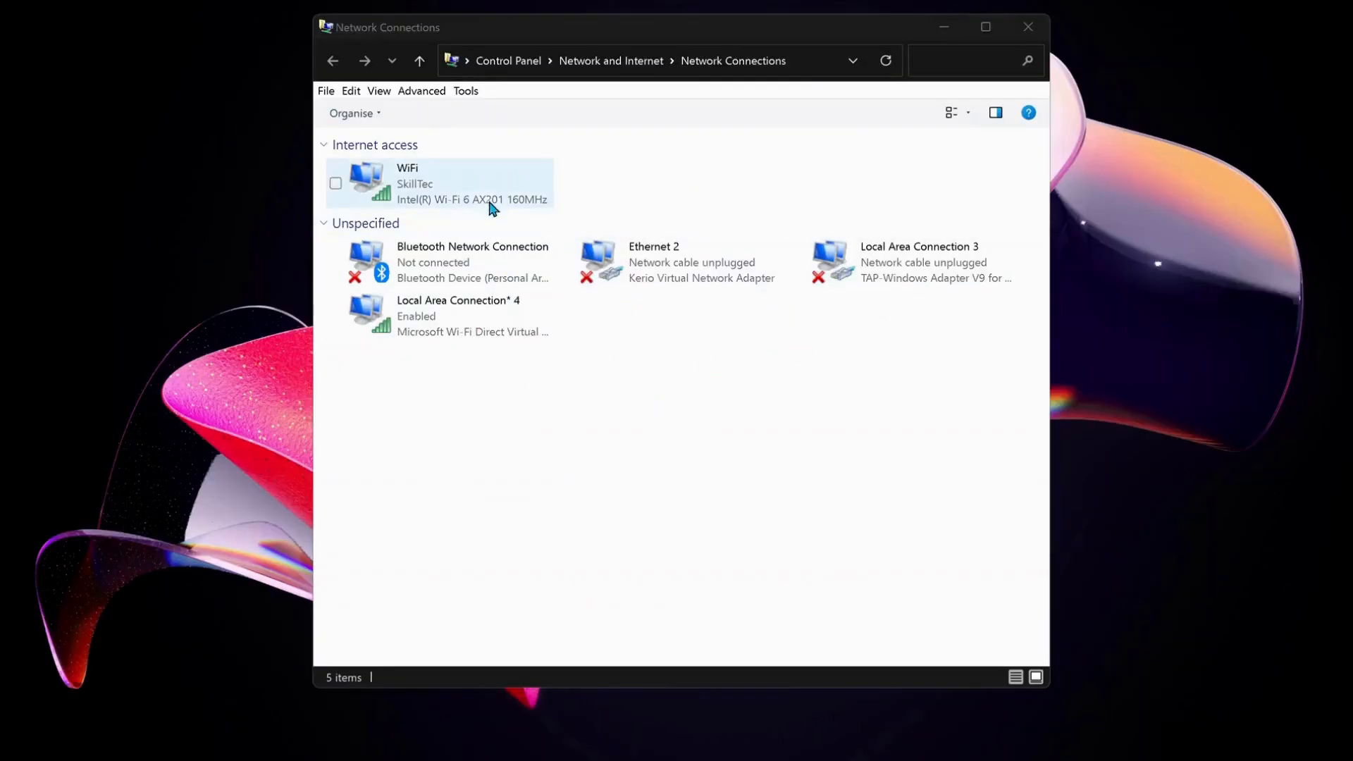
From the WiFi connection's Properties, bring up Internet Protocol Version 4 (TCP/IPv4) settings.
{"action": "left_click", "coordinate": [440, 184]}
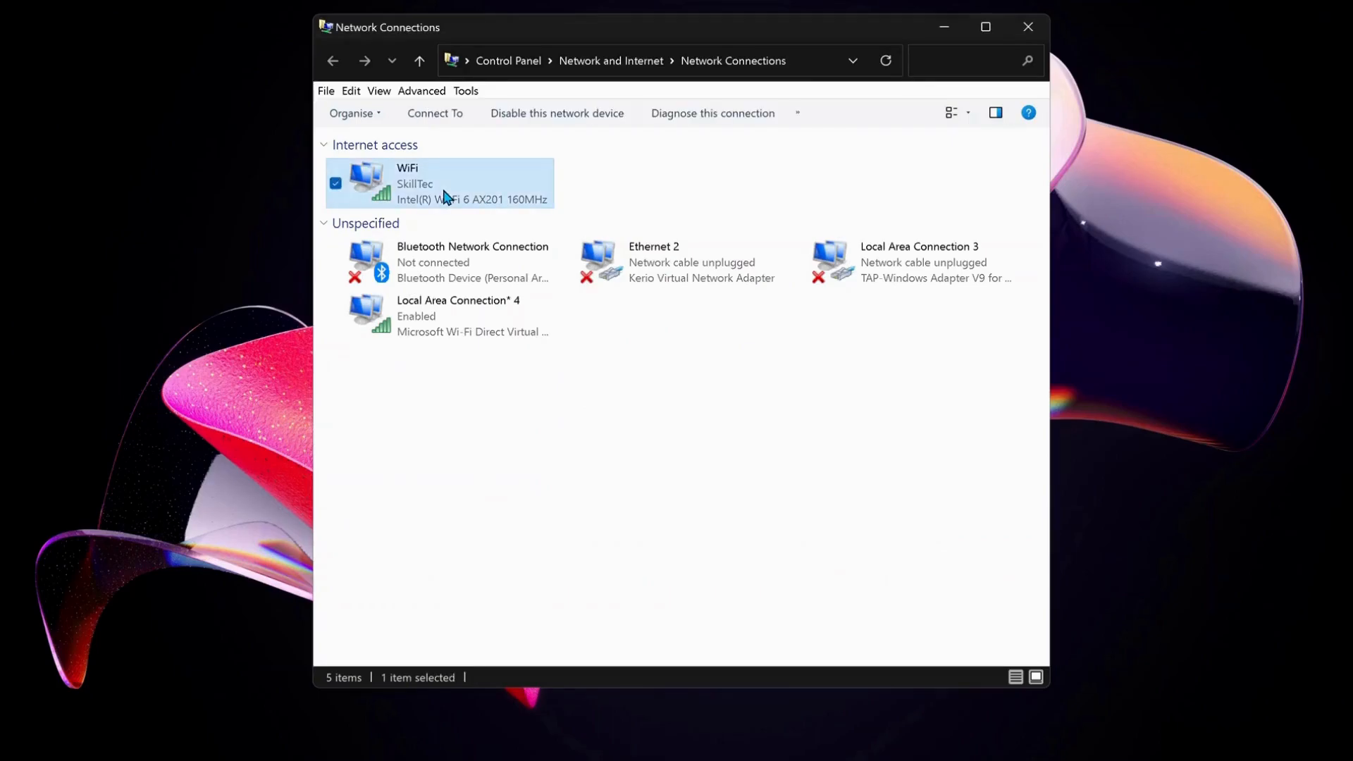
{"action": "right_click", "coordinate": [442, 183]}
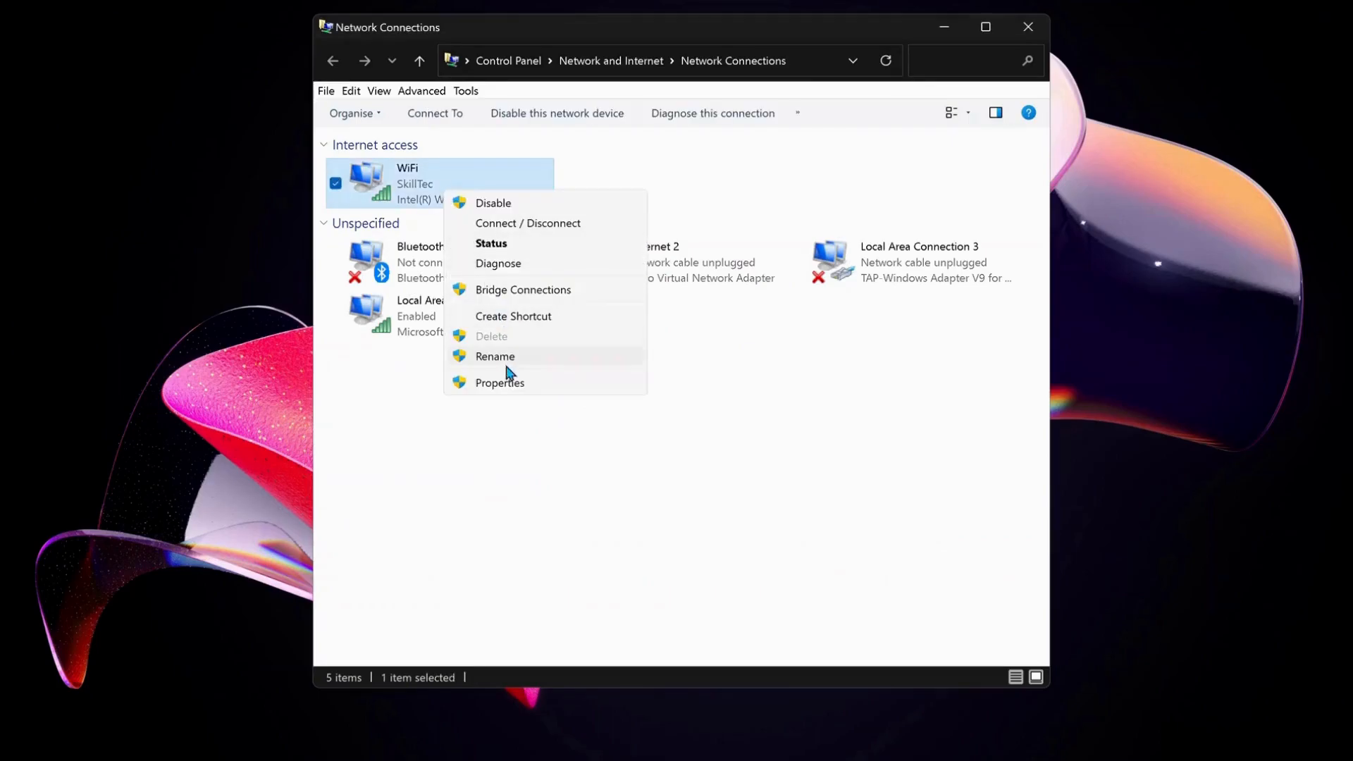
{"action": "left_click", "coordinate": [499, 382]}
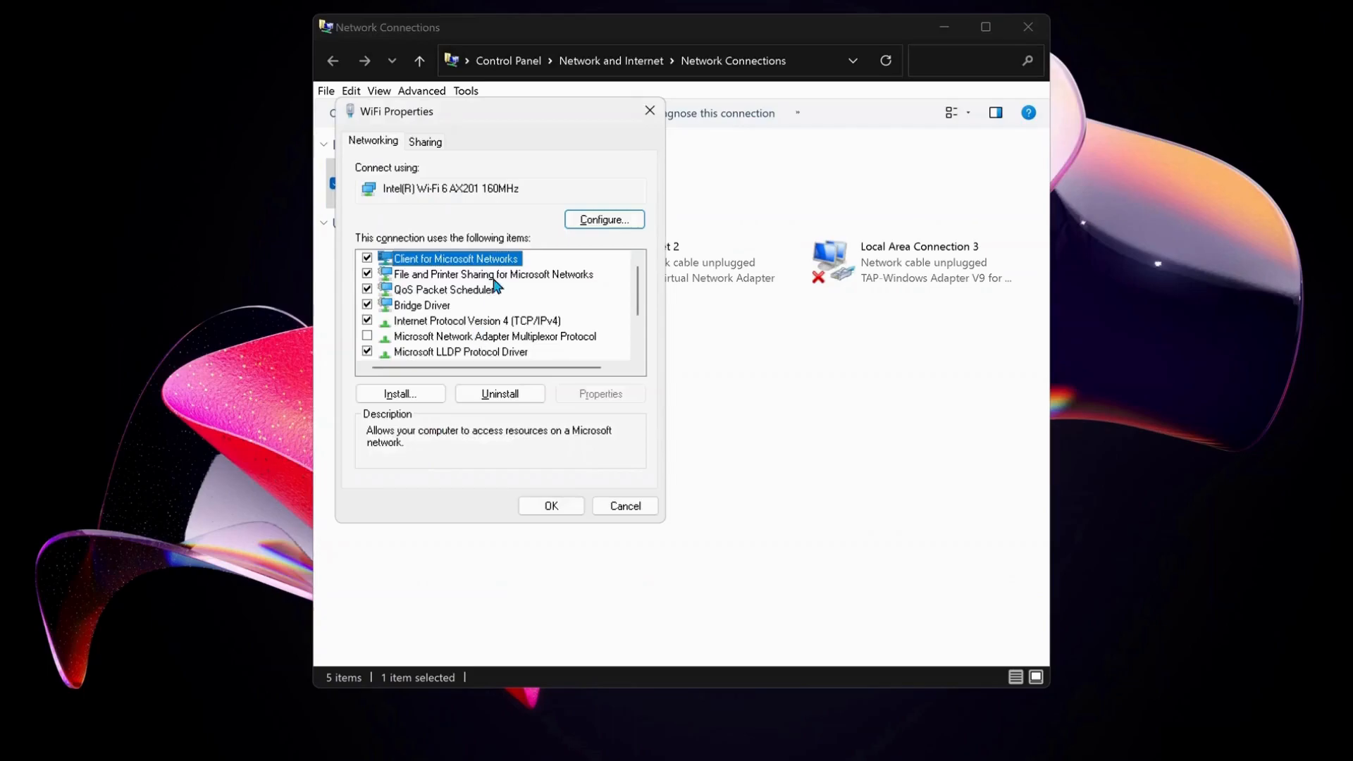
{"action": "left_click", "coordinate": [477, 320]}
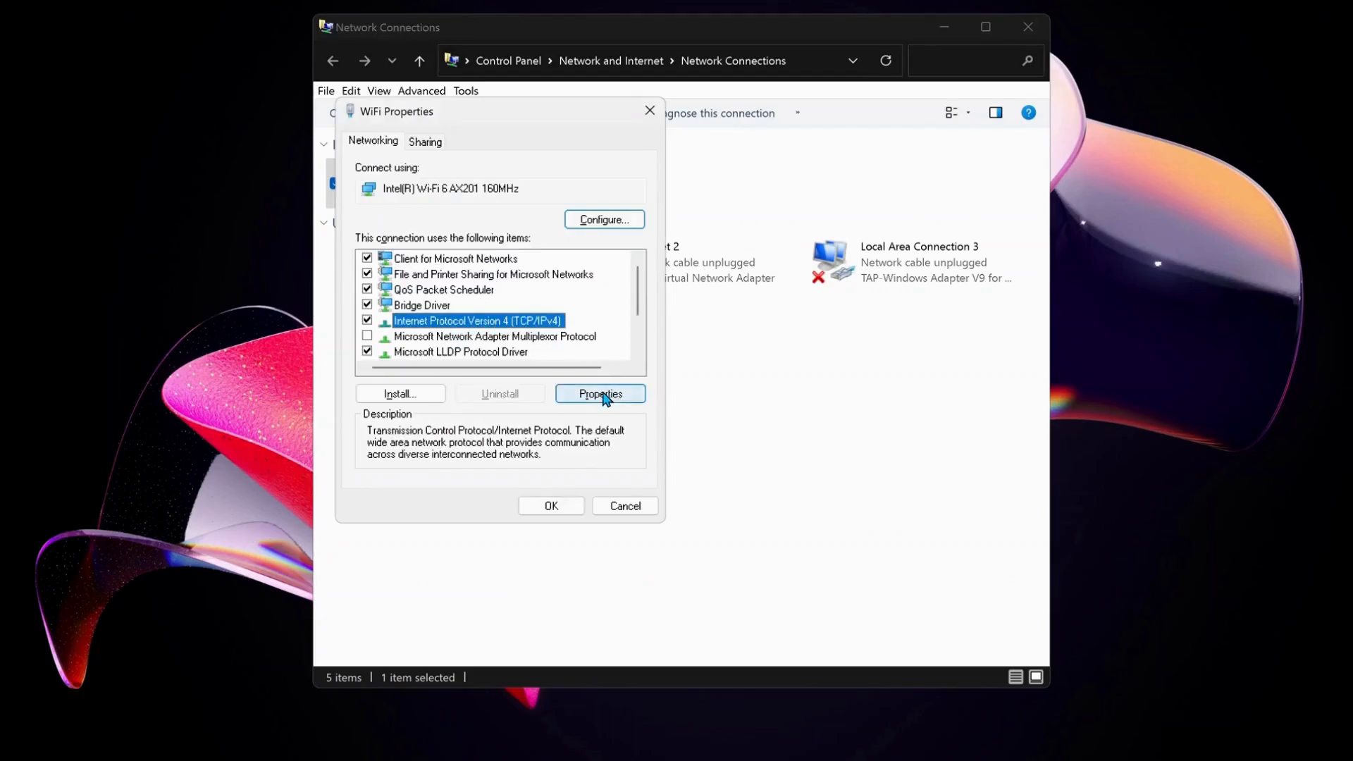
{"action": "left_click", "coordinate": [601, 393]}
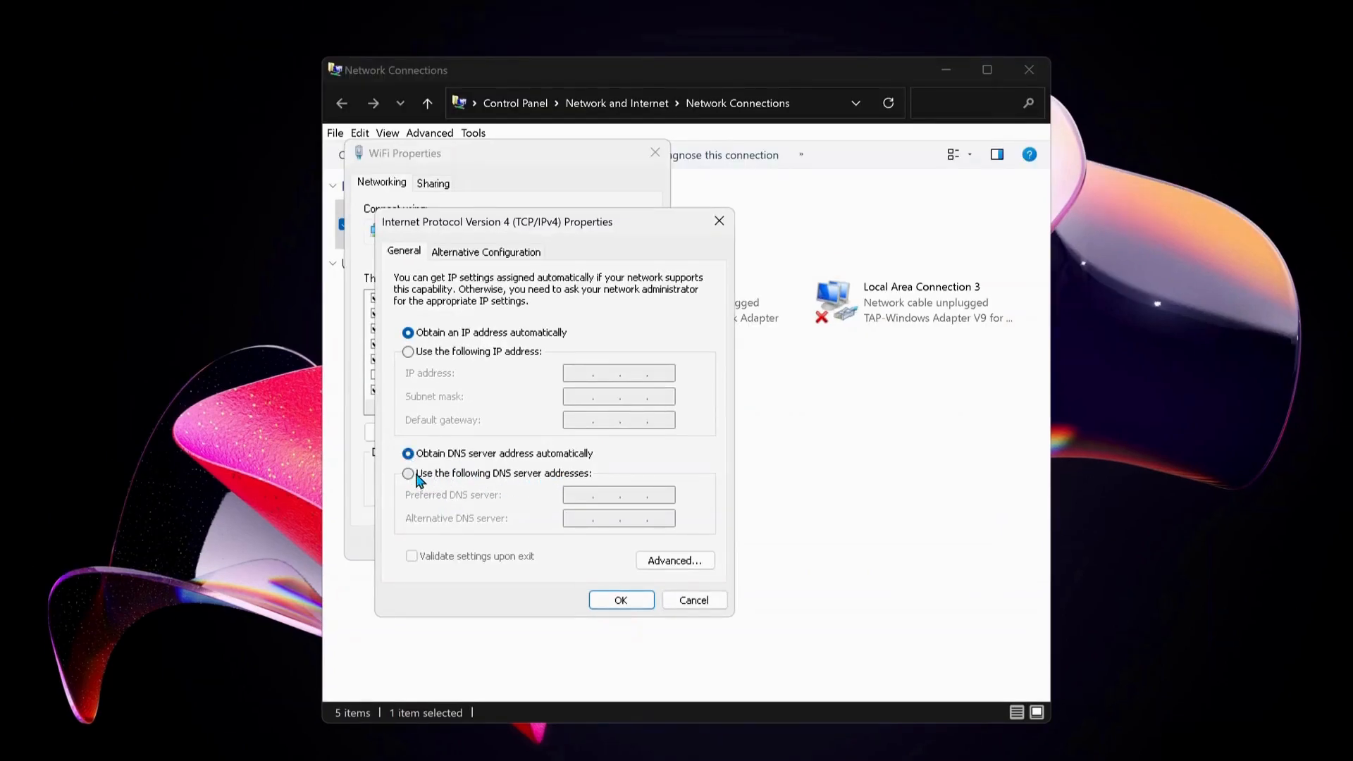
Enter DNS servers 8.8.8.8 and 8.8.4.4, then revert to automatic DNS and confirm with OK.
{"action": "left_click", "coordinate": [408, 473]}
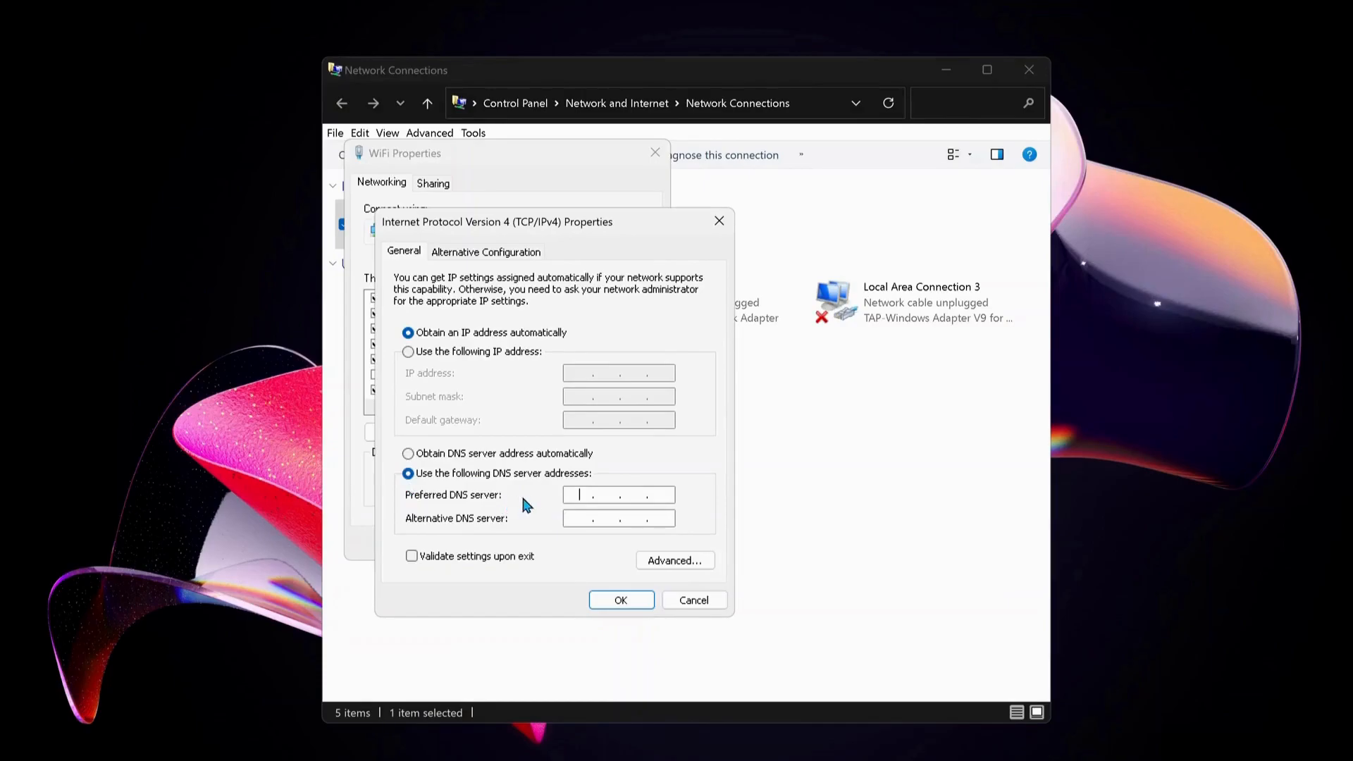
{"action": "type", "text": "8 . 8 . 8 ."}
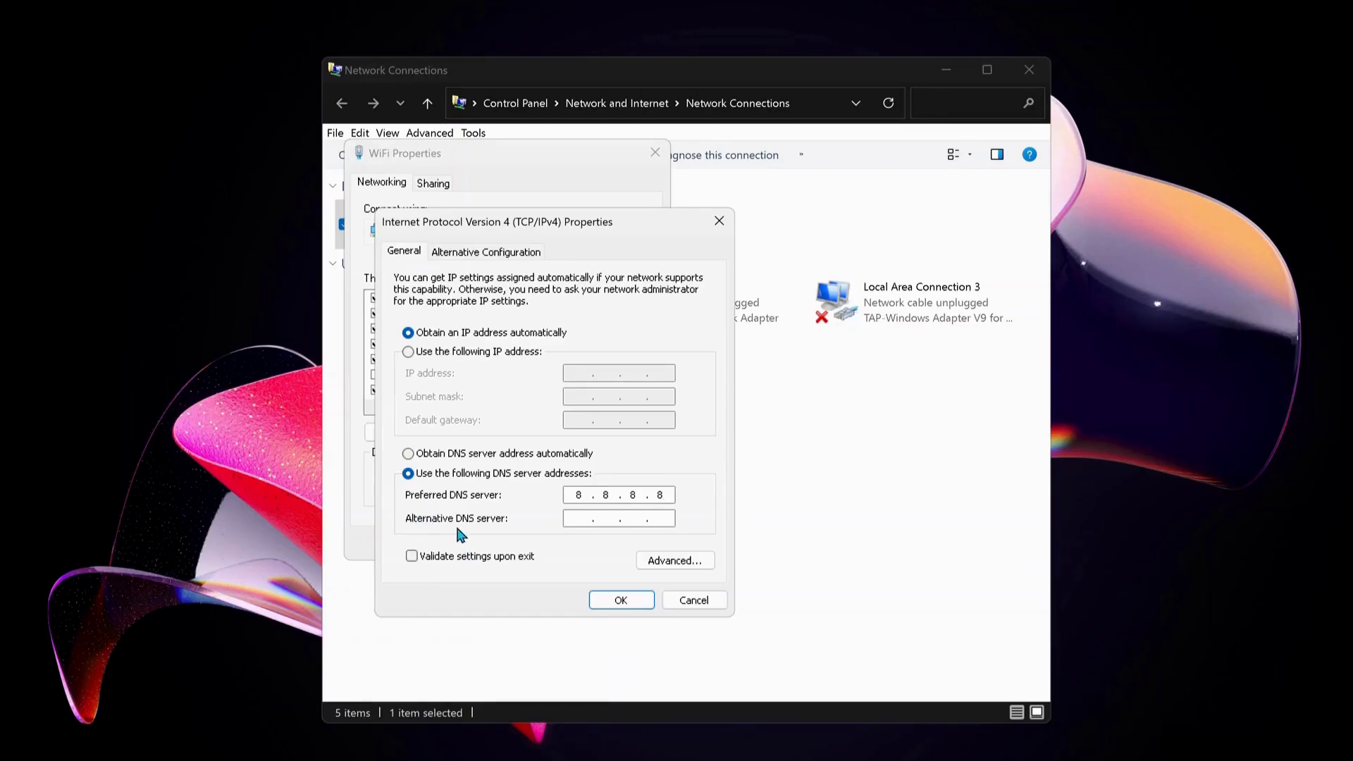
{"action": "type", "text": "8.8.4.4"}
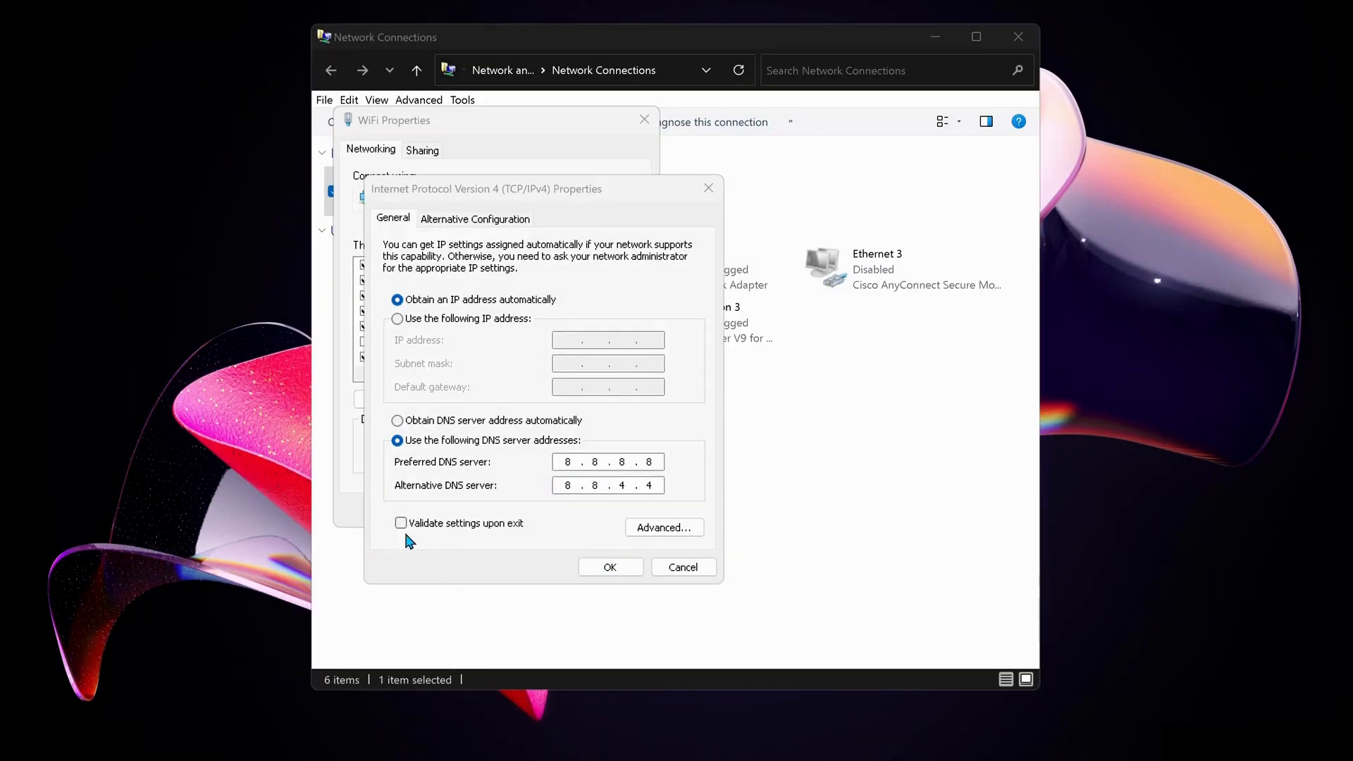
{"action": "mouse_move", "coordinate": [520, 533]}
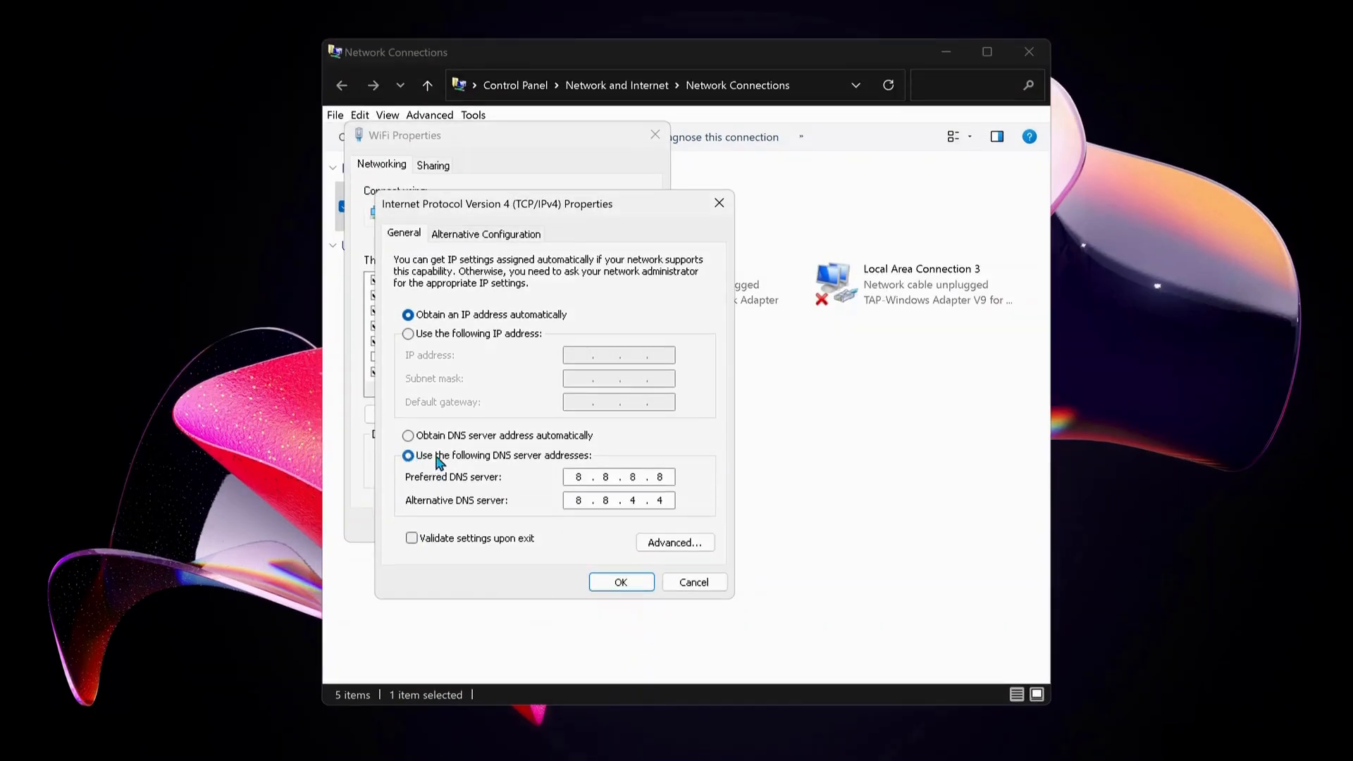
{"action": "mouse_move", "coordinate": [423, 464]}
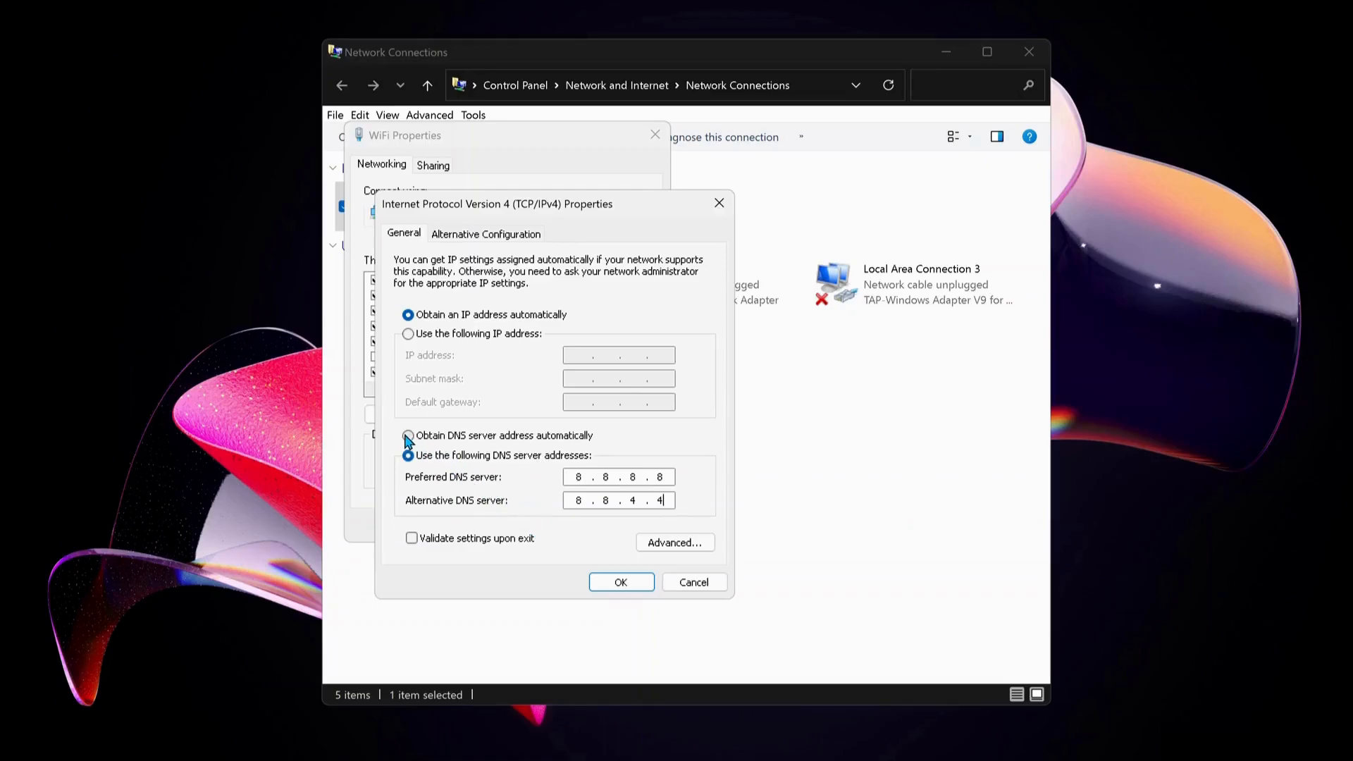
{"action": "left_click", "coordinate": [409, 436]}
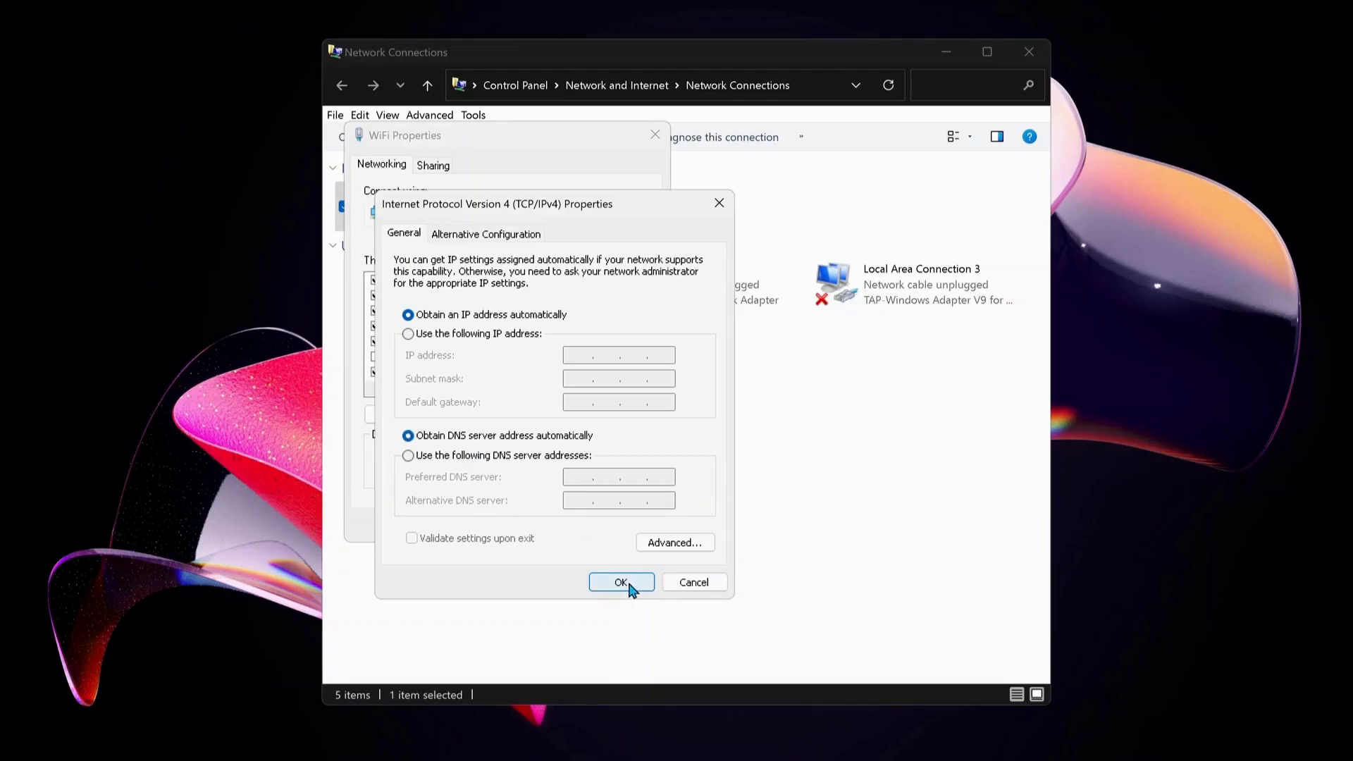
{"action": "left_click", "coordinate": [622, 582]}
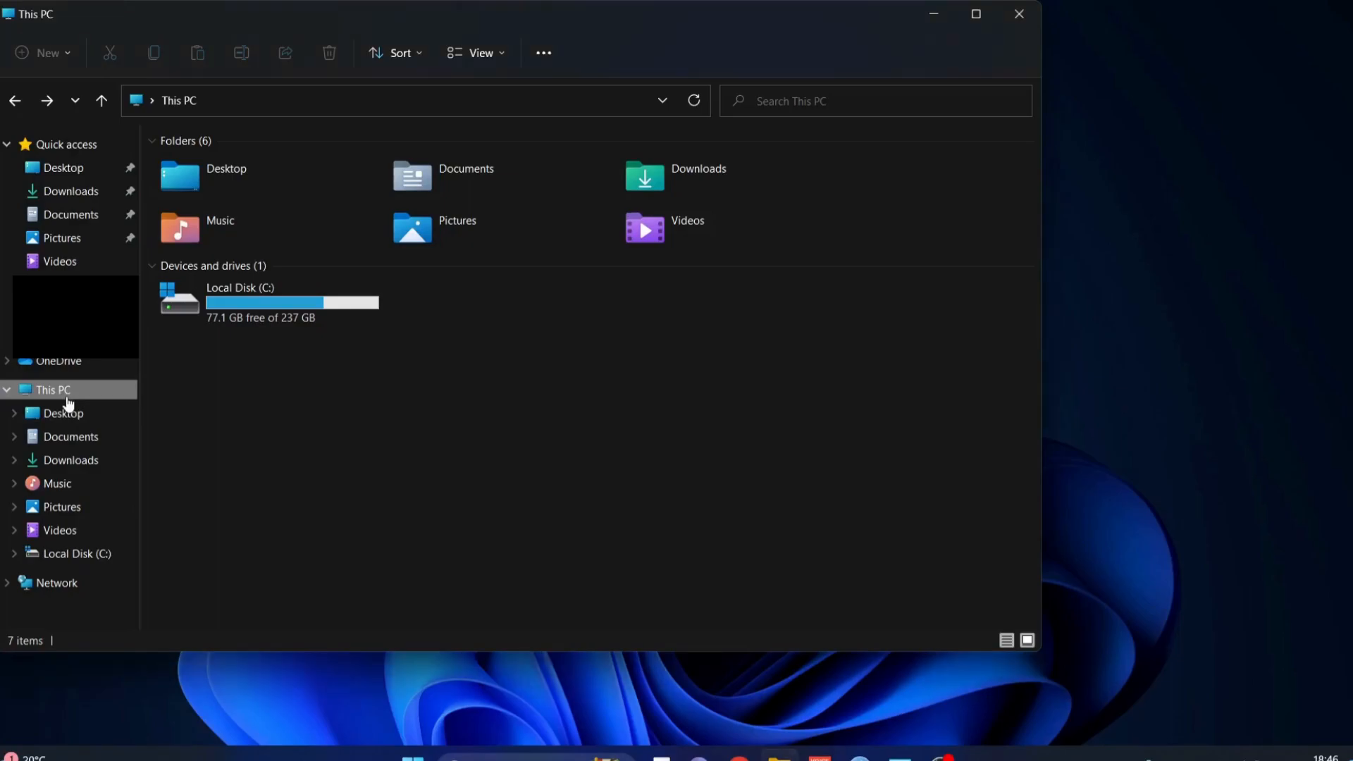
{"action": "mouse_move", "coordinate": [265, 309]}
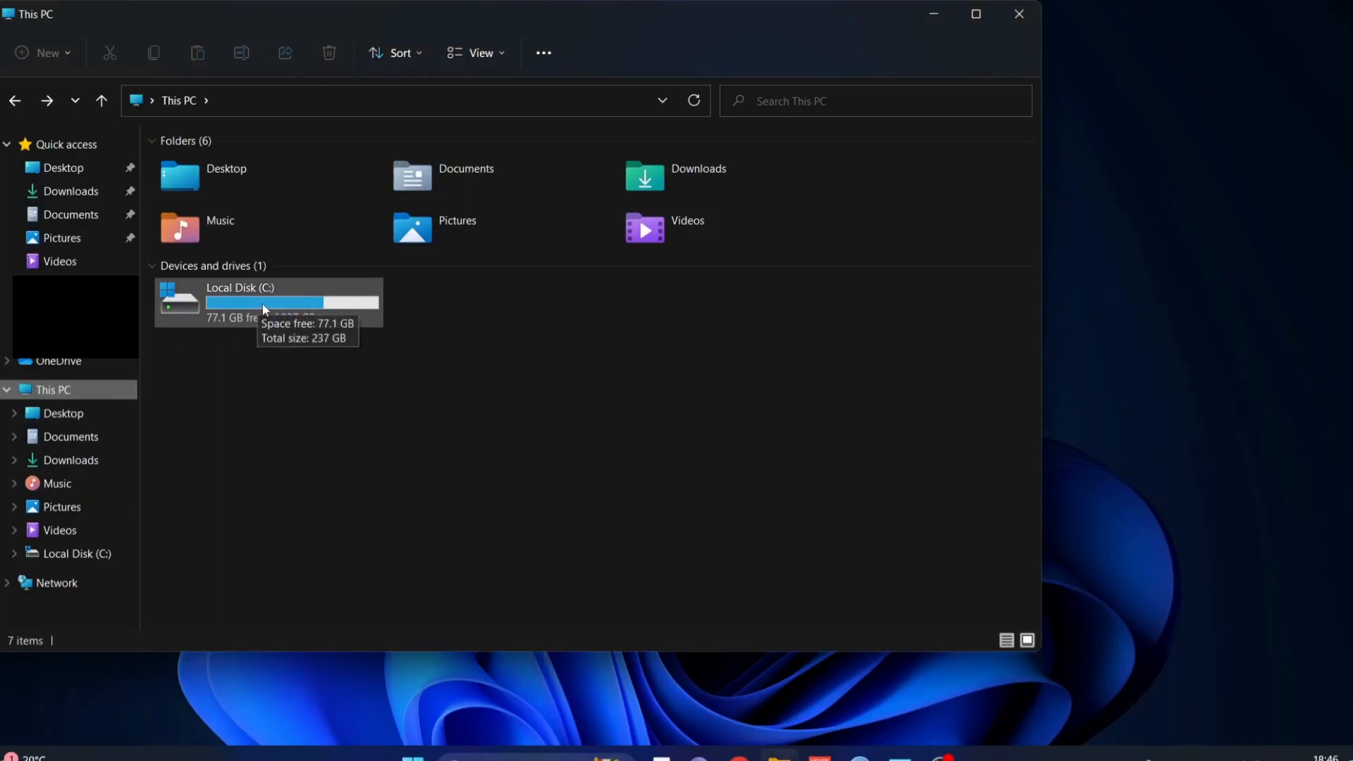
Enter Local Disk (C:) from This PC.
{"action": "left_click", "coordinate": [268, 302]}
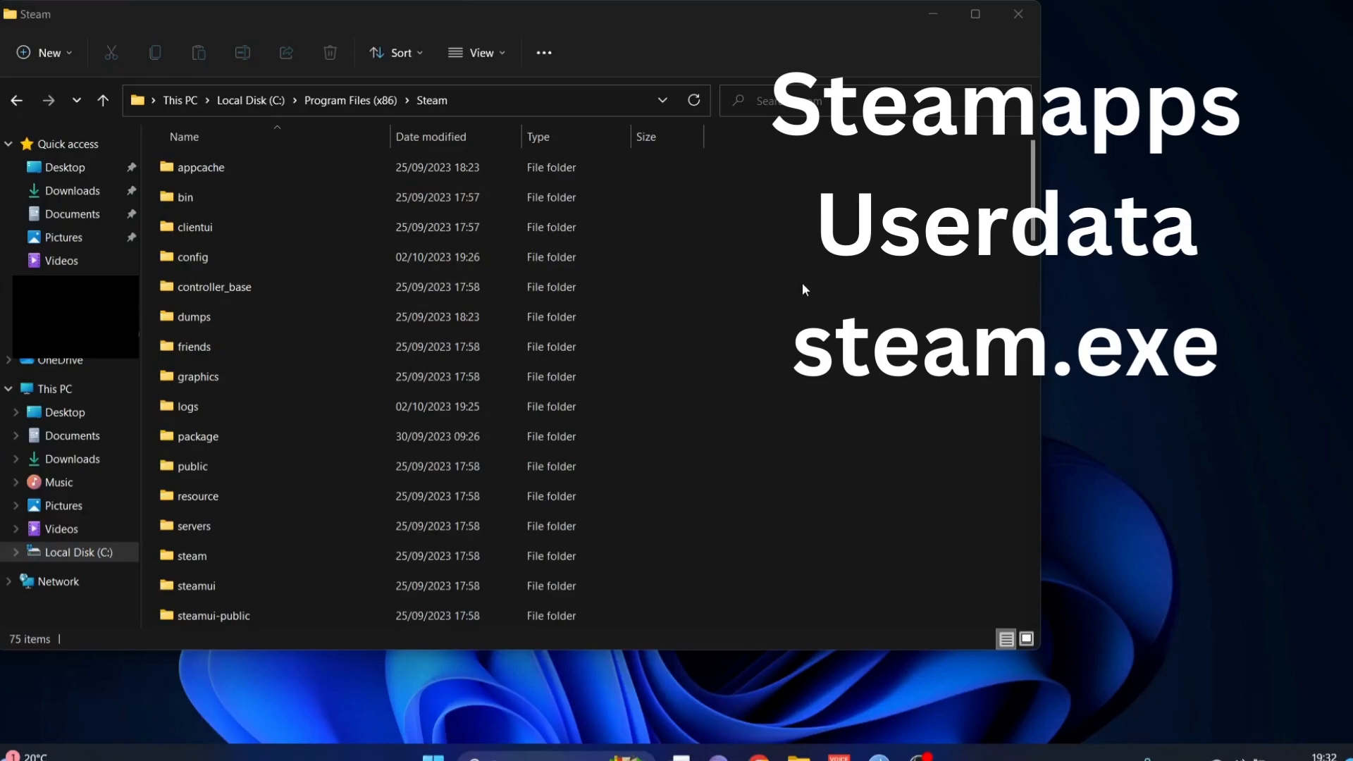
{"action": "mouse_move", "coordinate": [836, 277]}
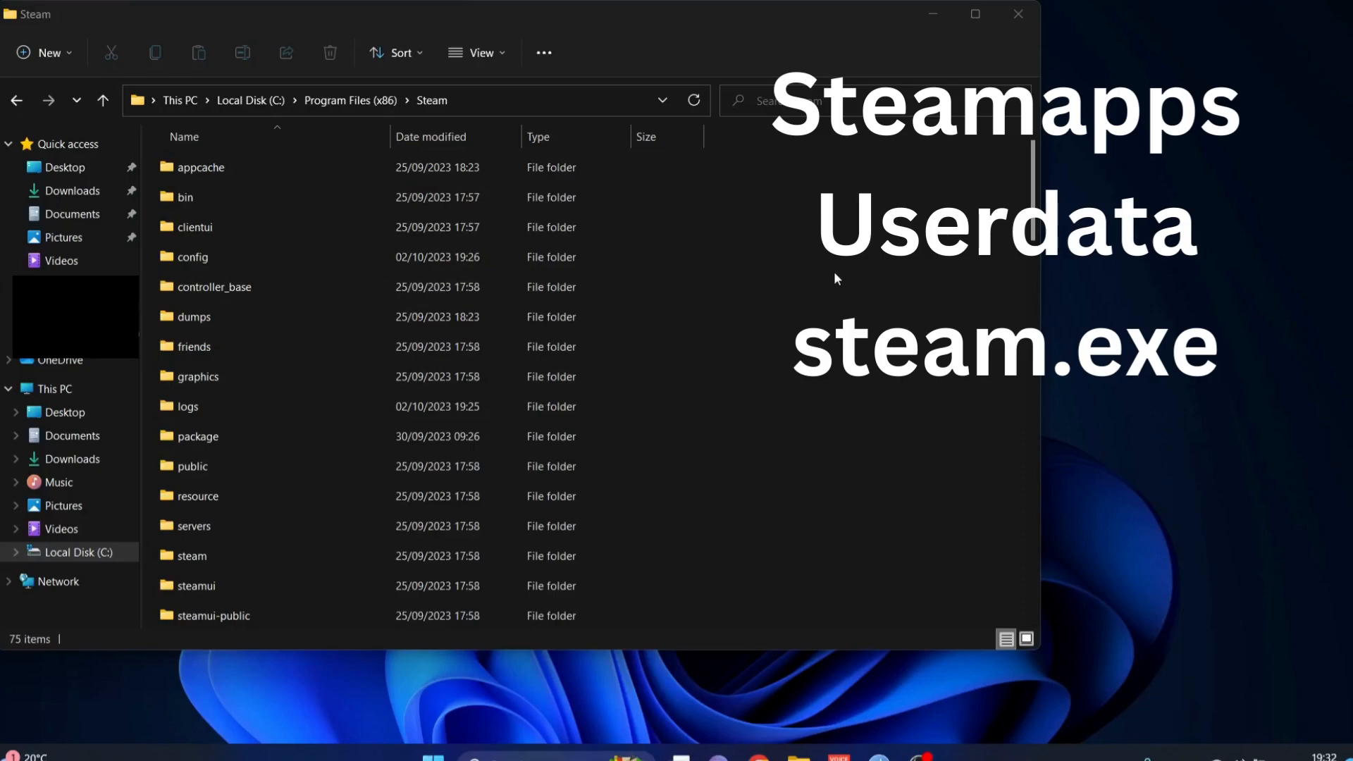
{"action": "mouse_move", "coordinate": [800, 270]}
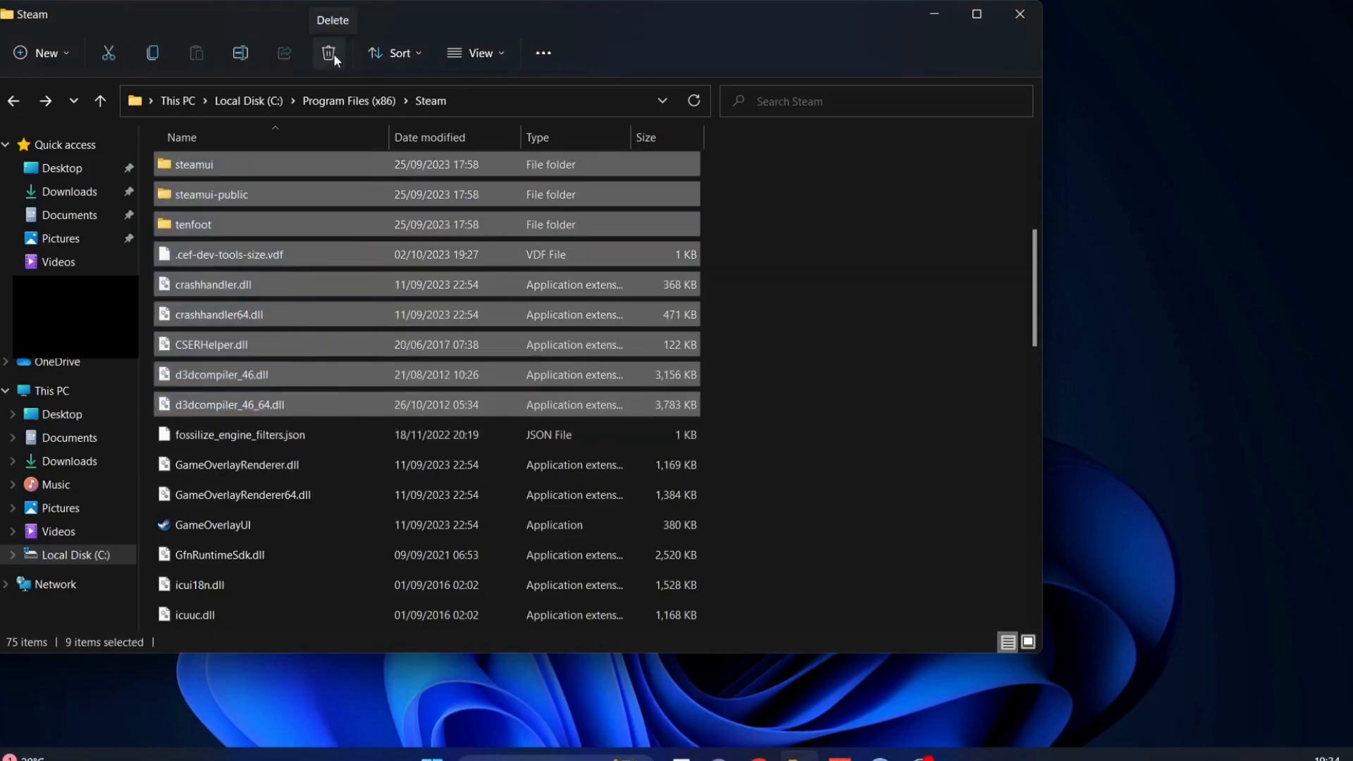
Delete the selected Steam items, leaving only steamapps, userdata and steam.exe.
{"action": "left_click", "coordinate": [328, 53]}
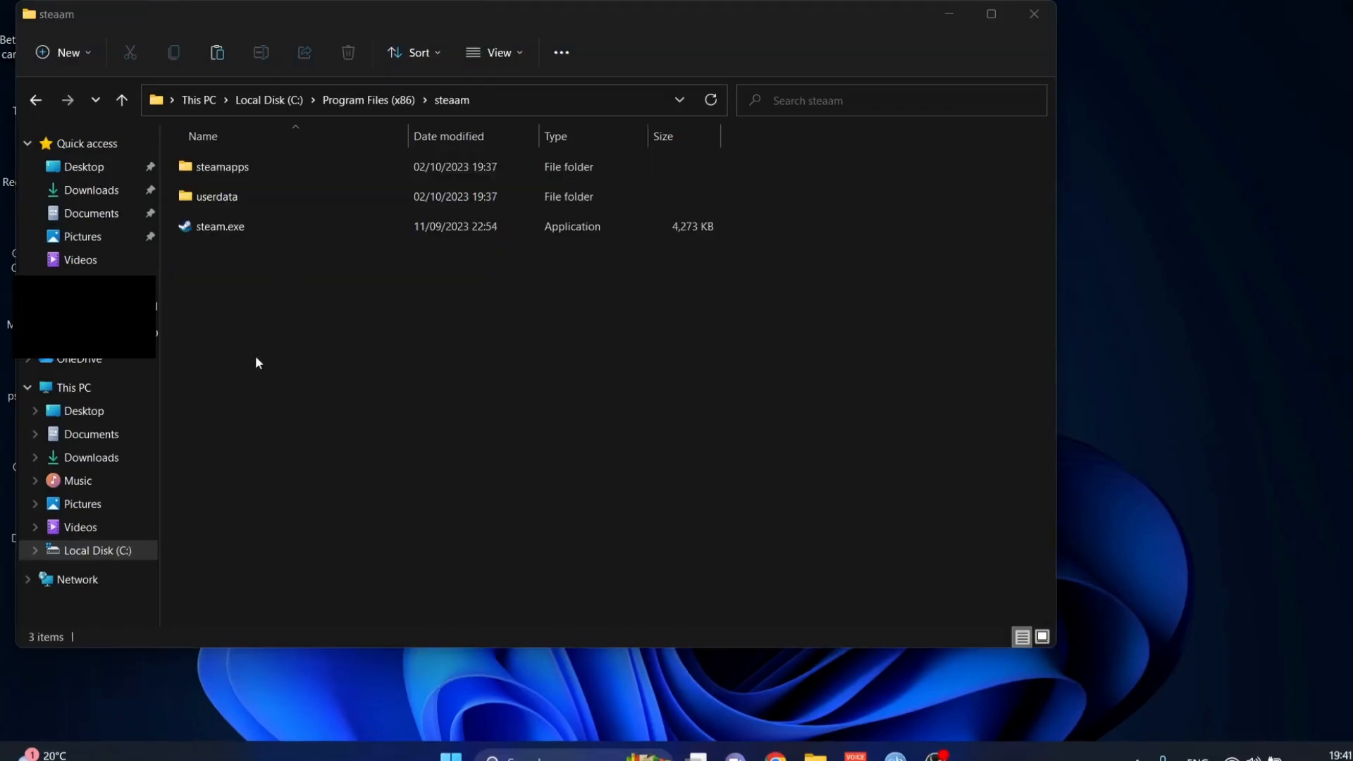
{"action": "mouse_move", "coordinate": [254, 252]}
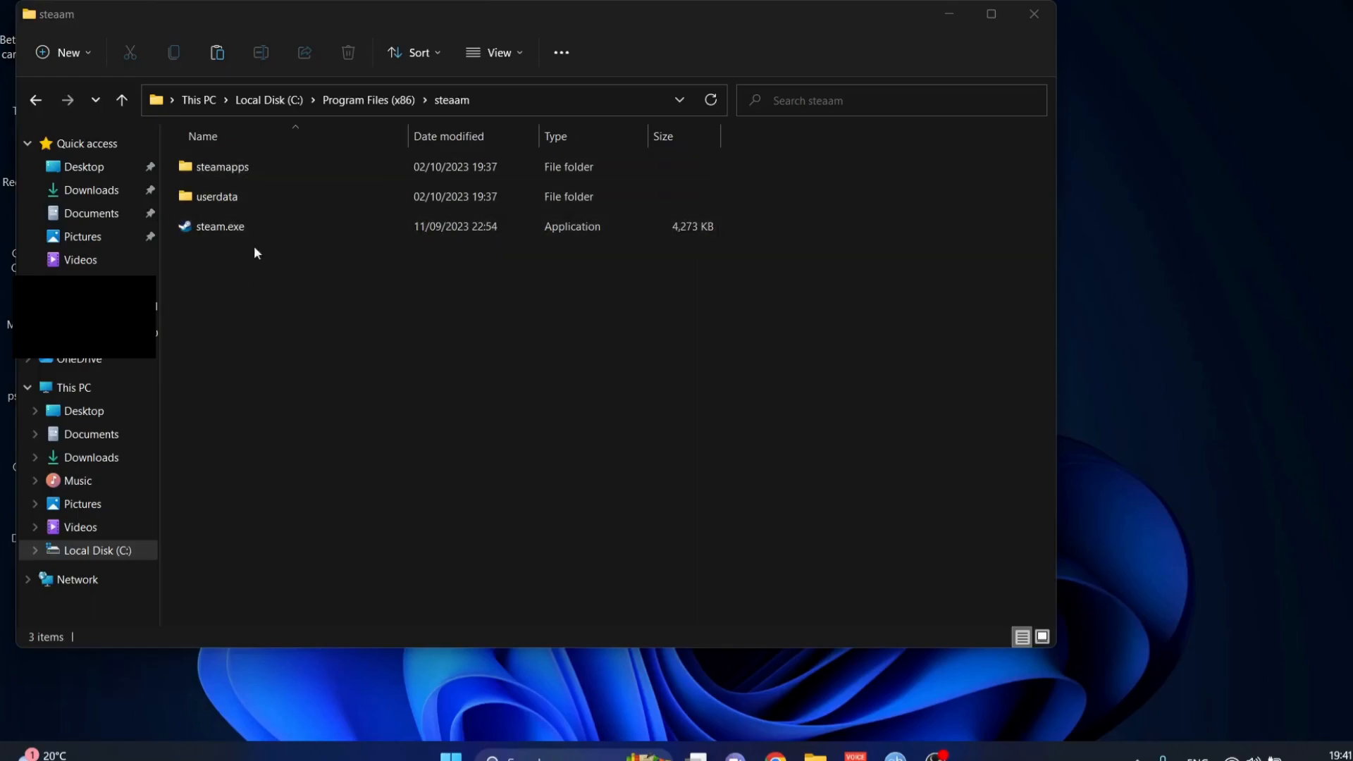
{"action": "mouse_move", "coordinate": [252, 299]}
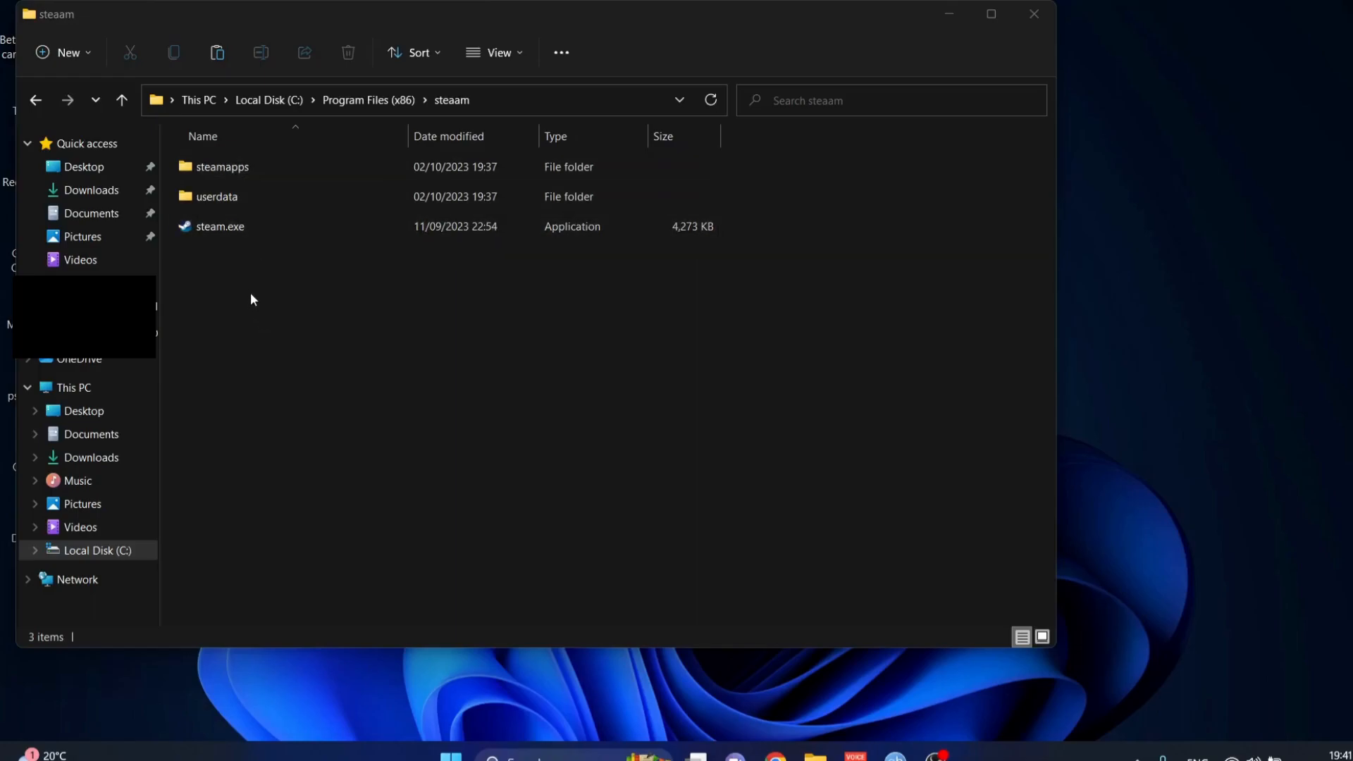